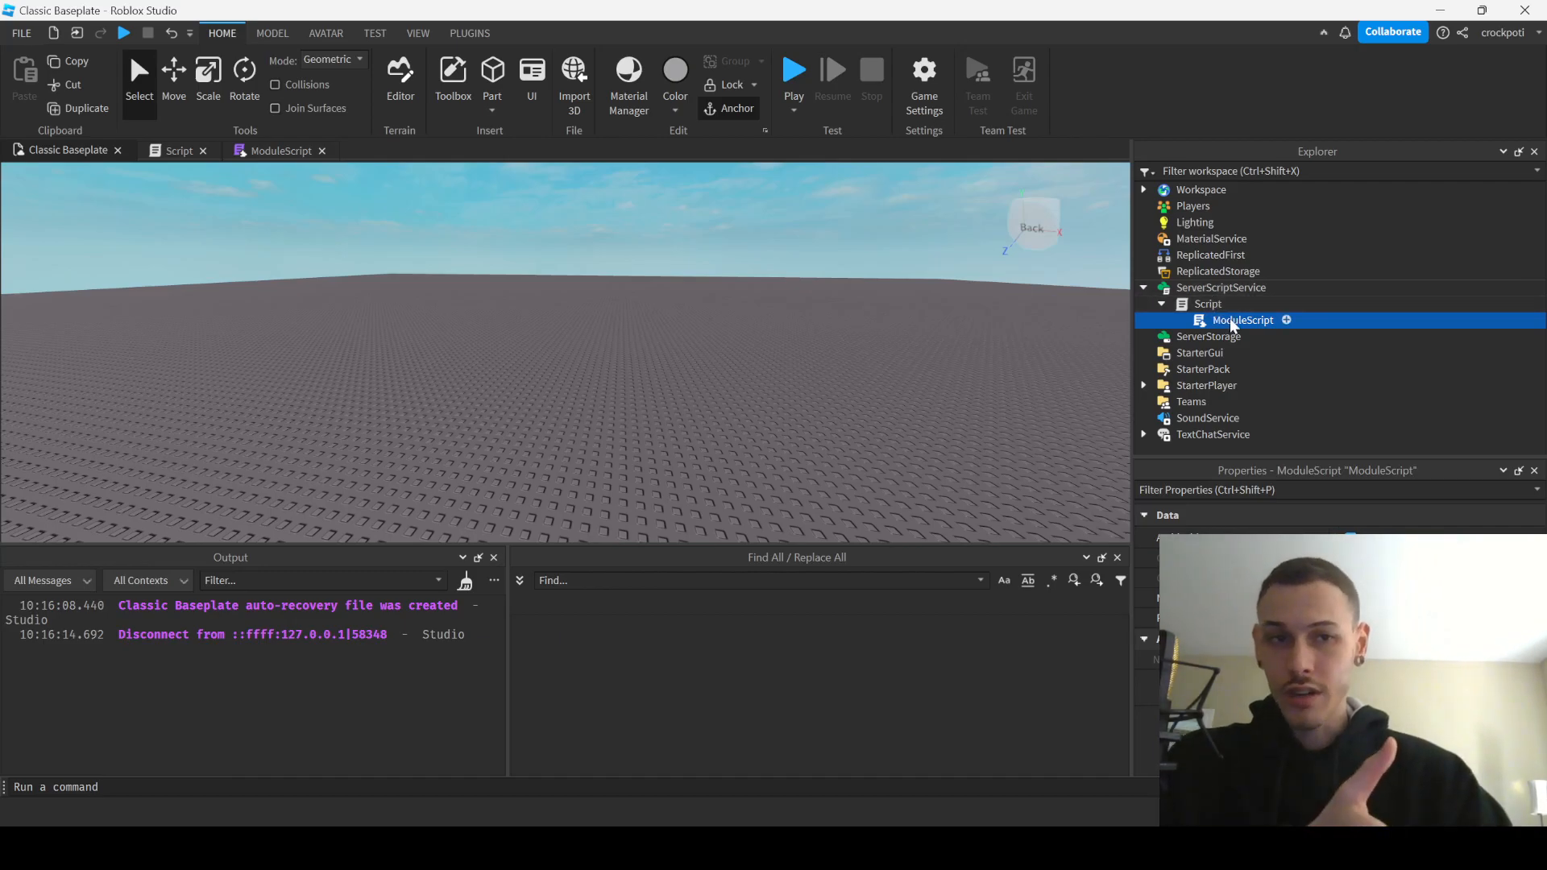
# Open the ModuleScript's collision-group code, then view the Script running require(script.ModuleScript)().
pyautogui.doubleClick(1243, 320)
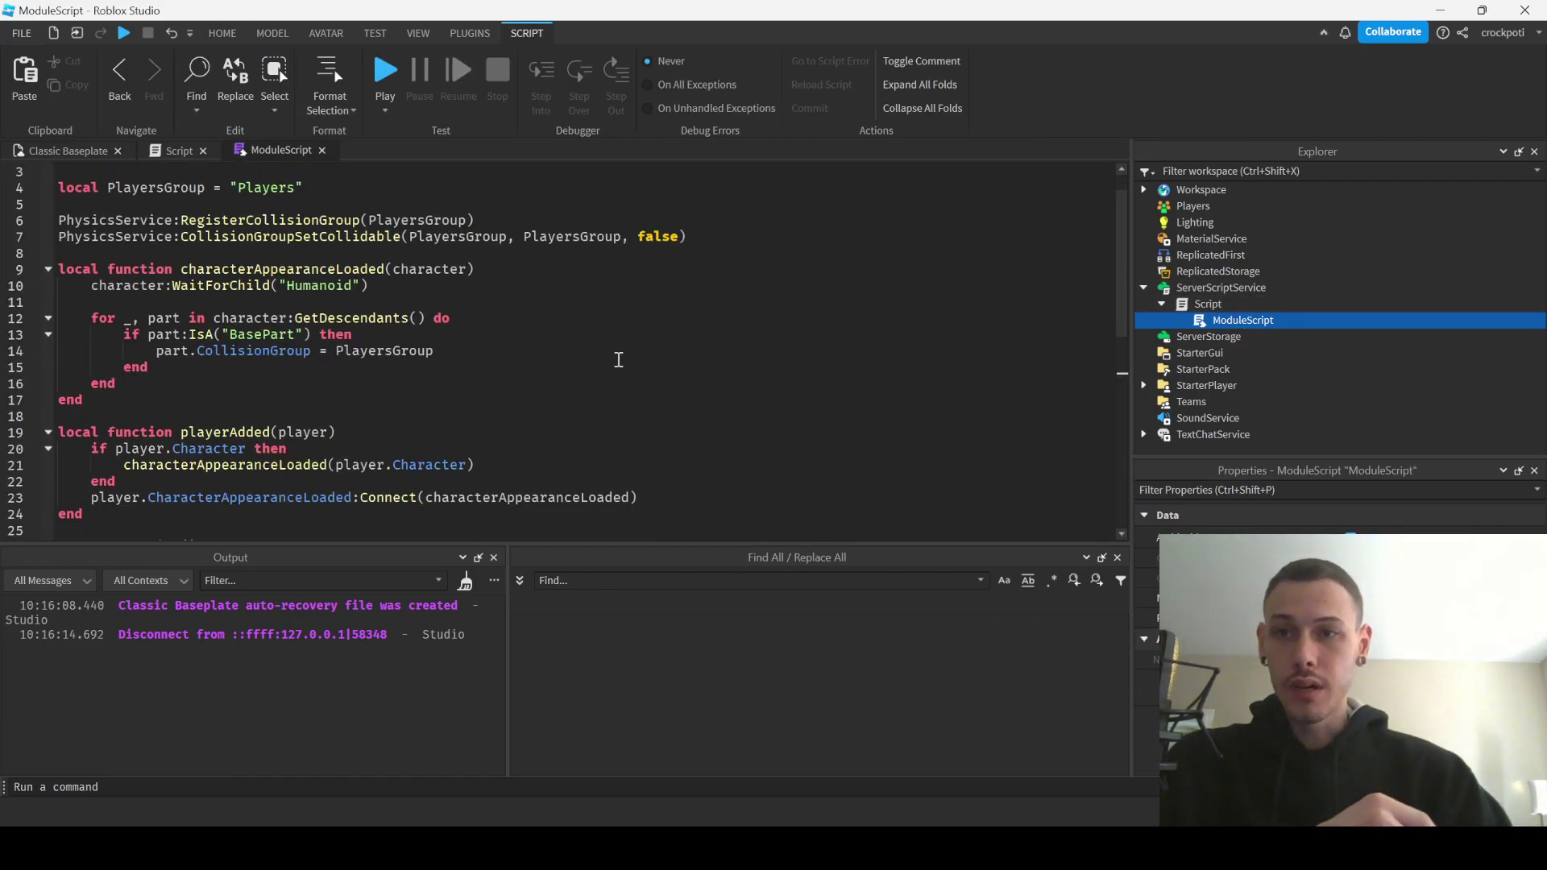
pyautogui.scroll(-3)
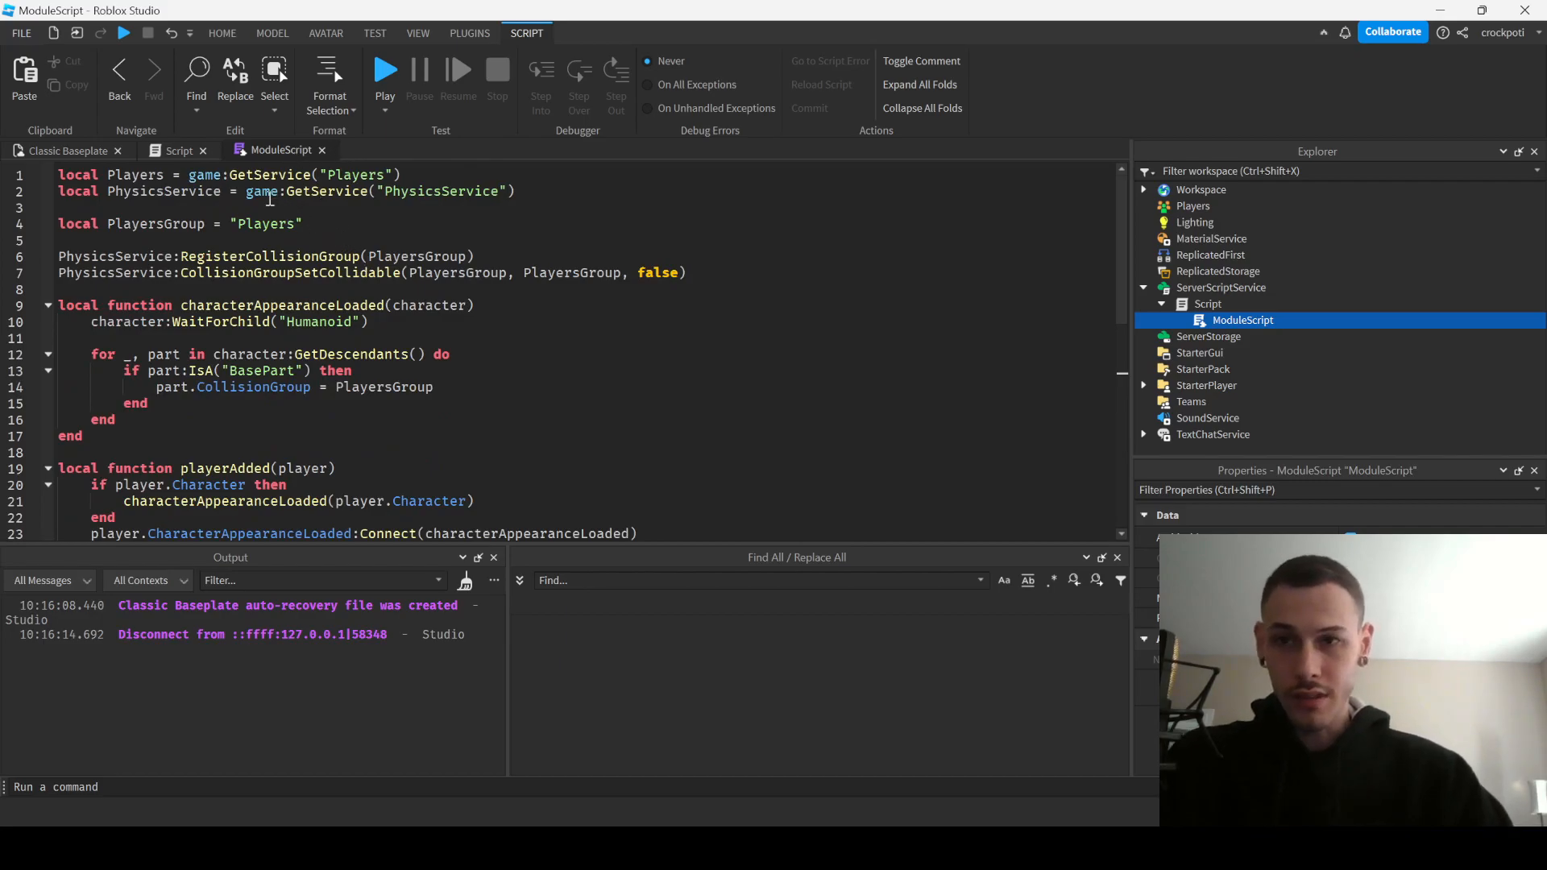
pyautogui.click(180, 150)
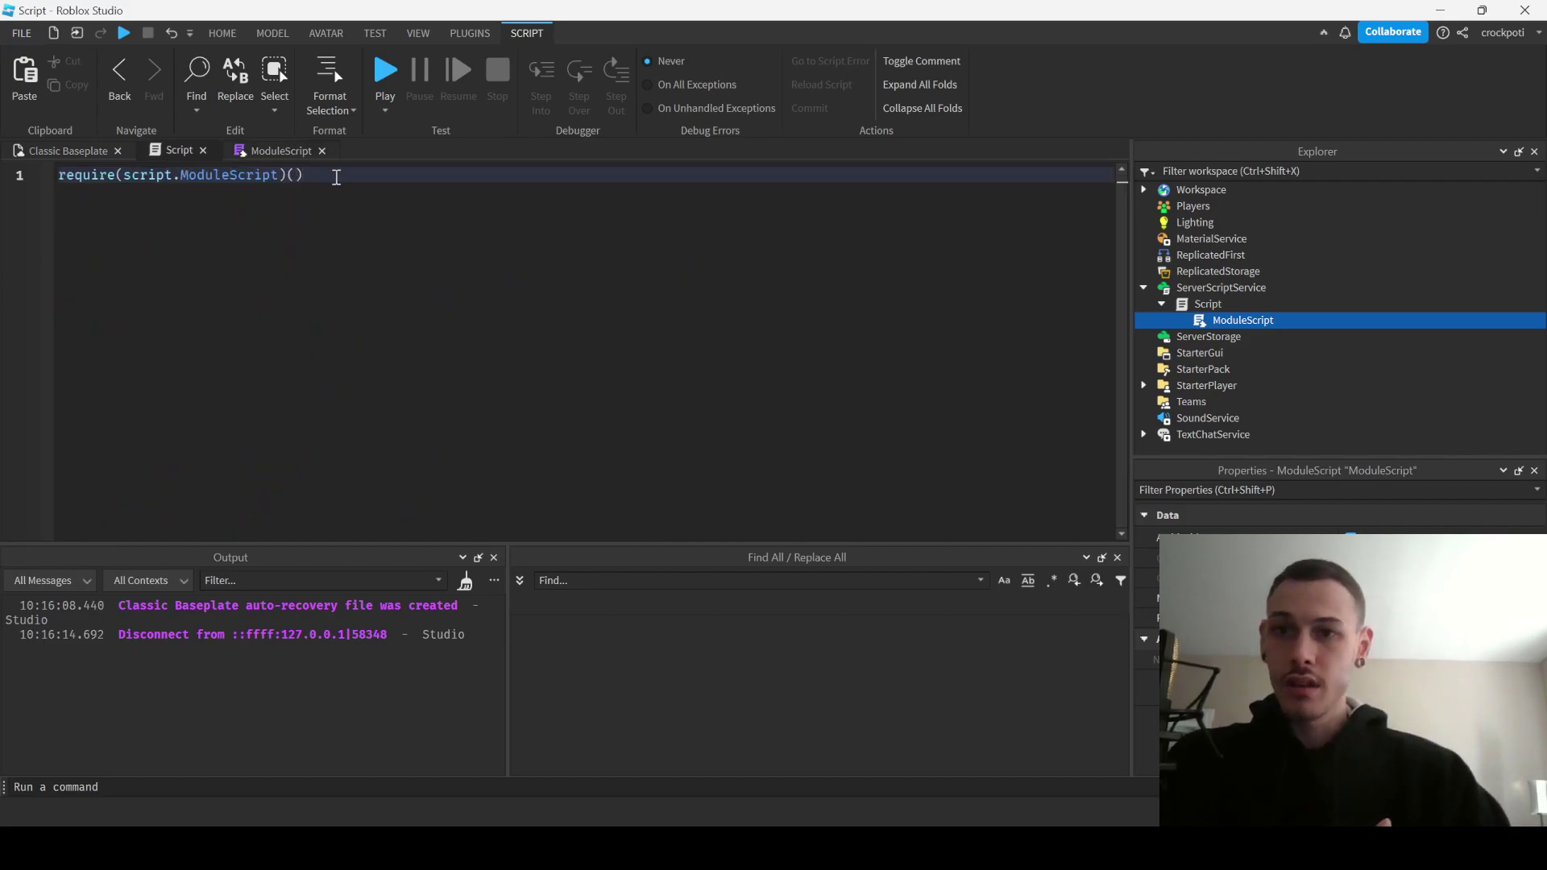
pyautogui.click(372, 33)
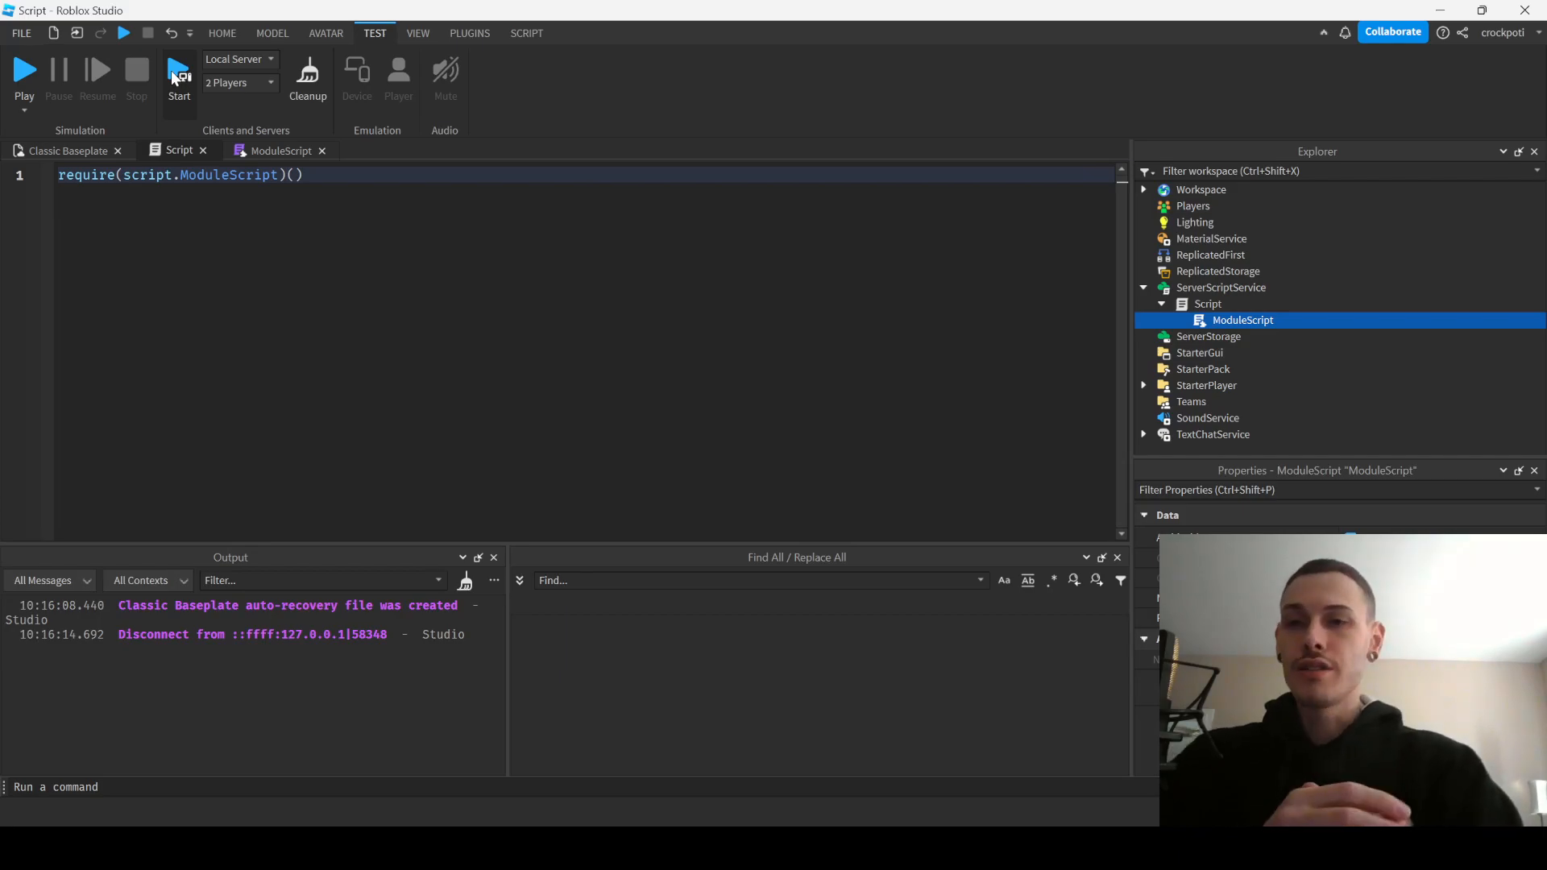
pyautogui.click(179, 73)
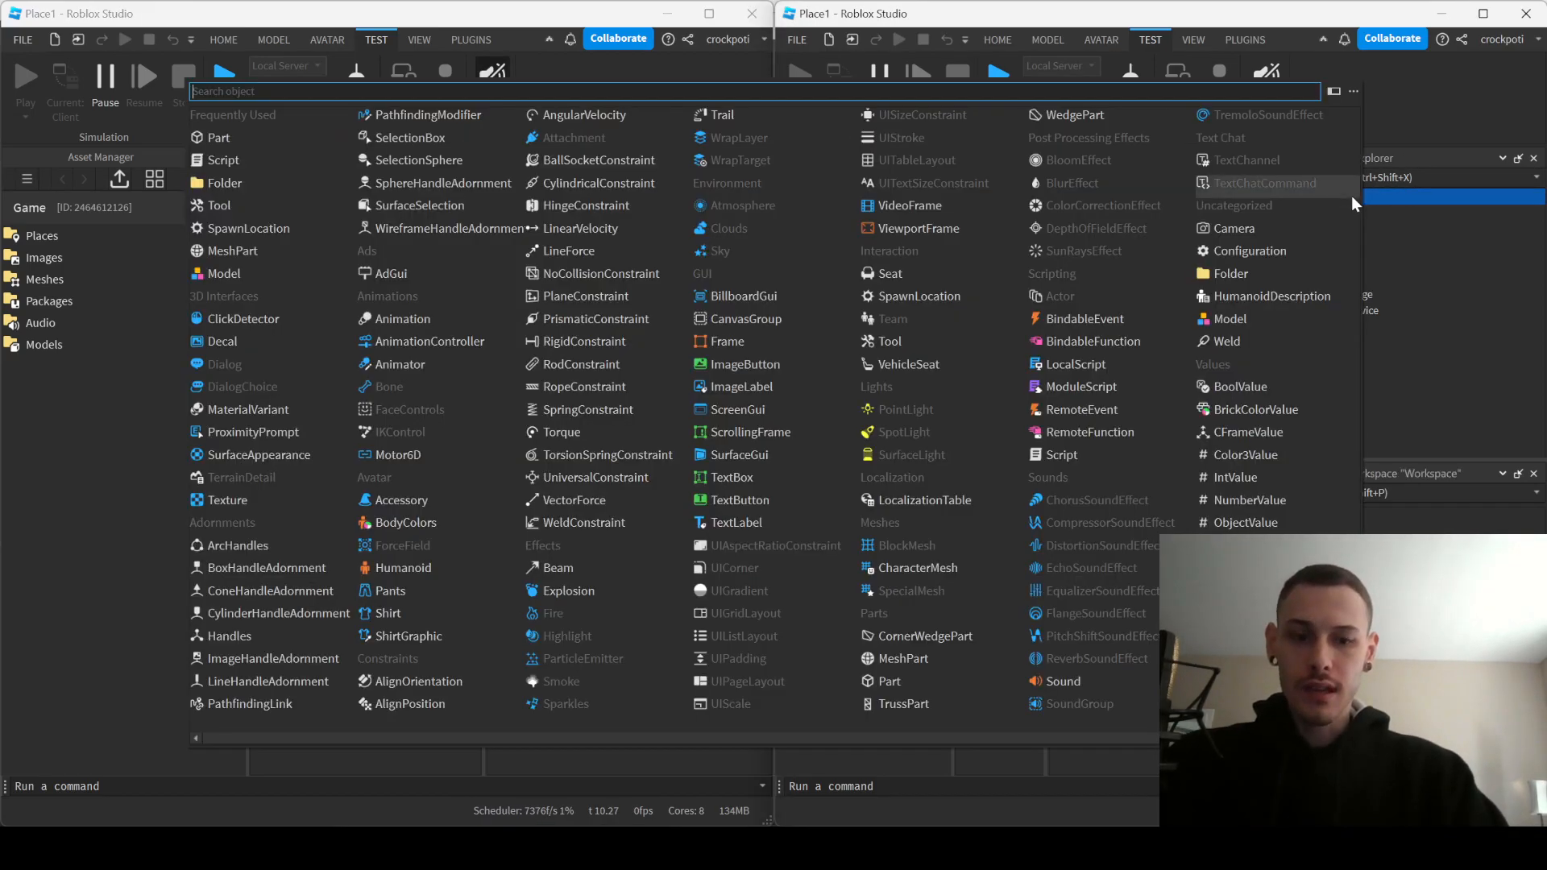
pyautogui.write('part')
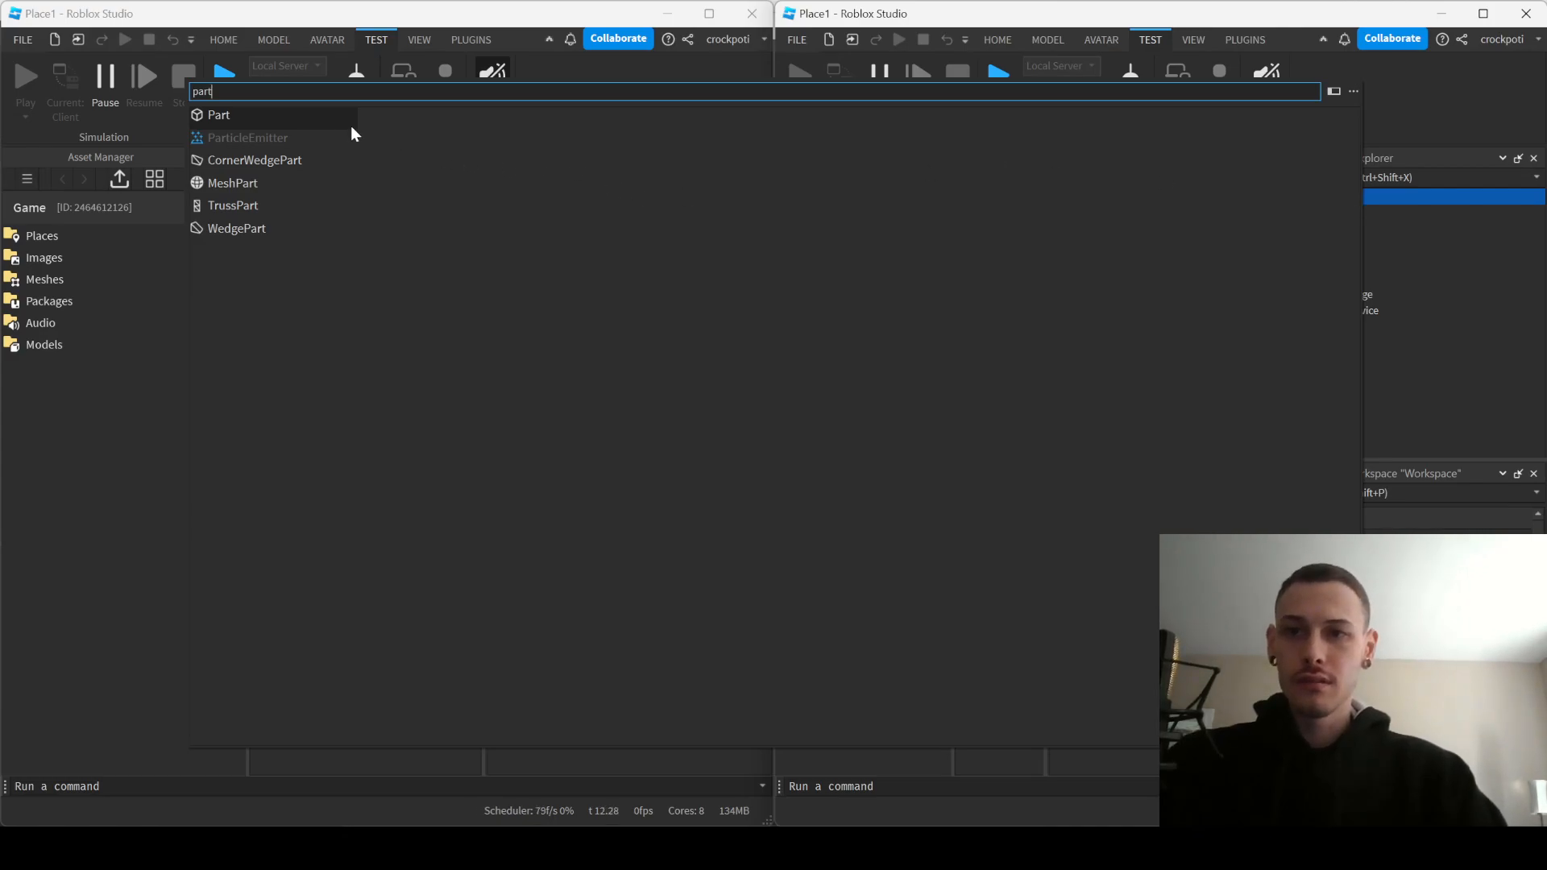
pyautogui.click(217, 114)
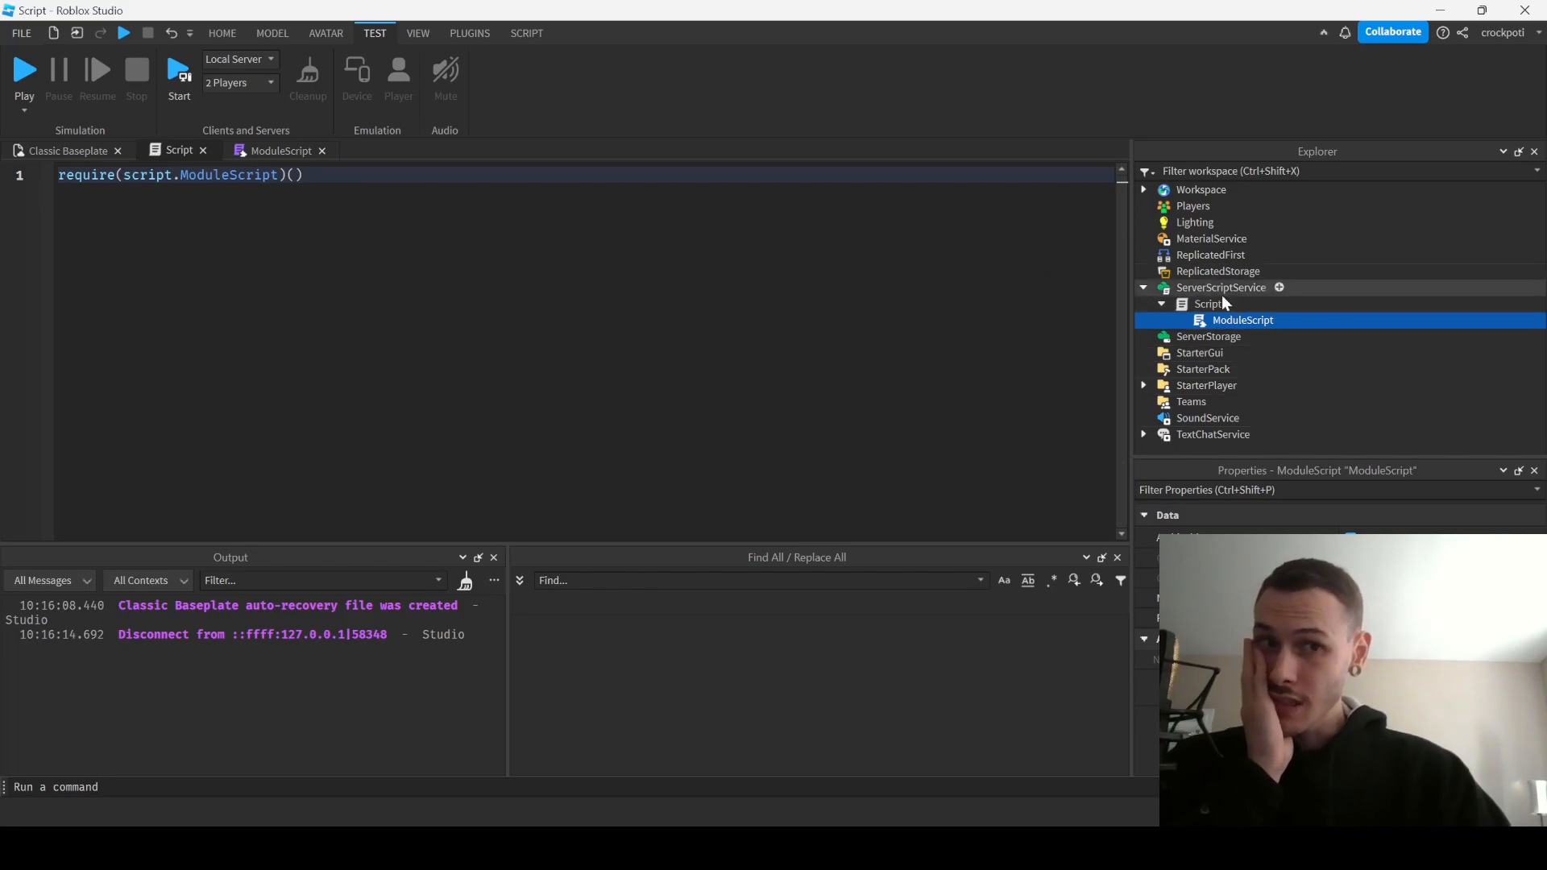
# Reopen the ModuleScript and step through lines 2–7, selecting the Players group name.
pyautogui.click(277, 151)
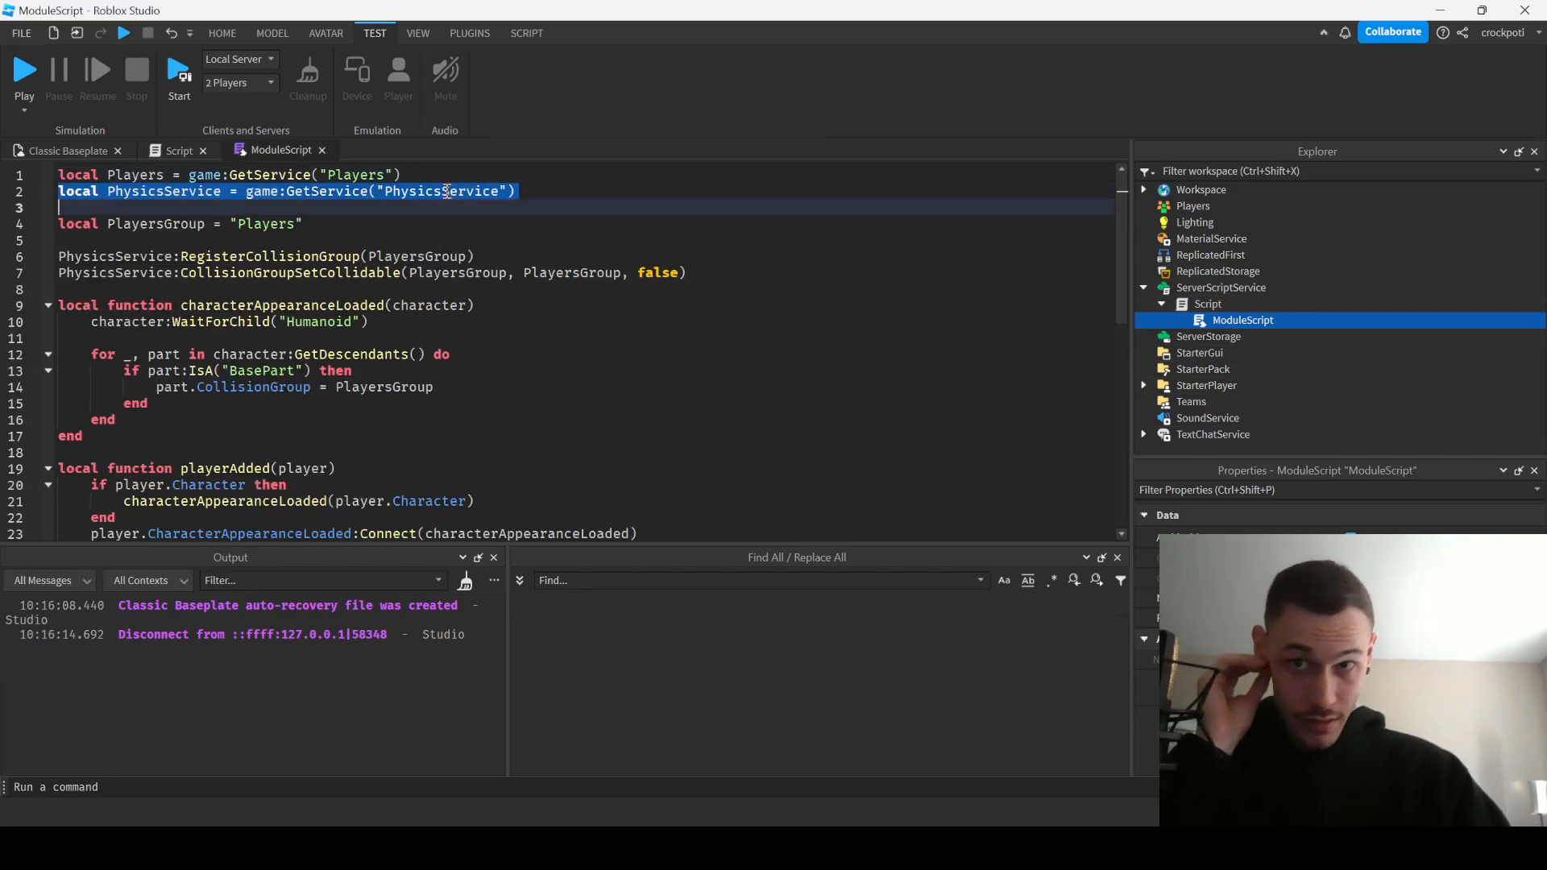
pyautogui.click(158, 207)
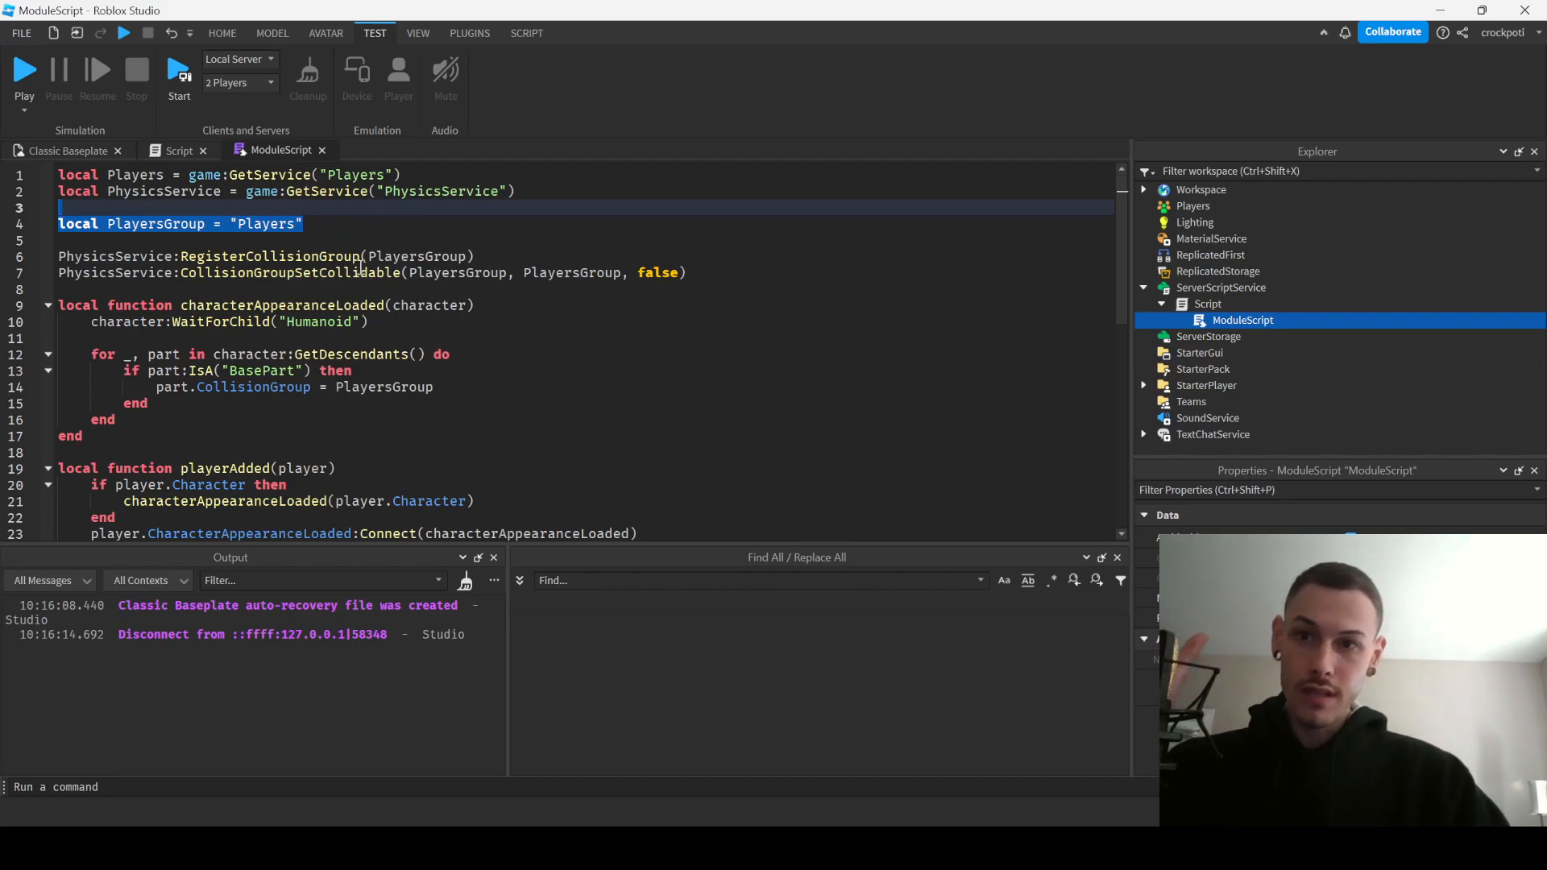
pyautogui.doubleClick(270, 256)
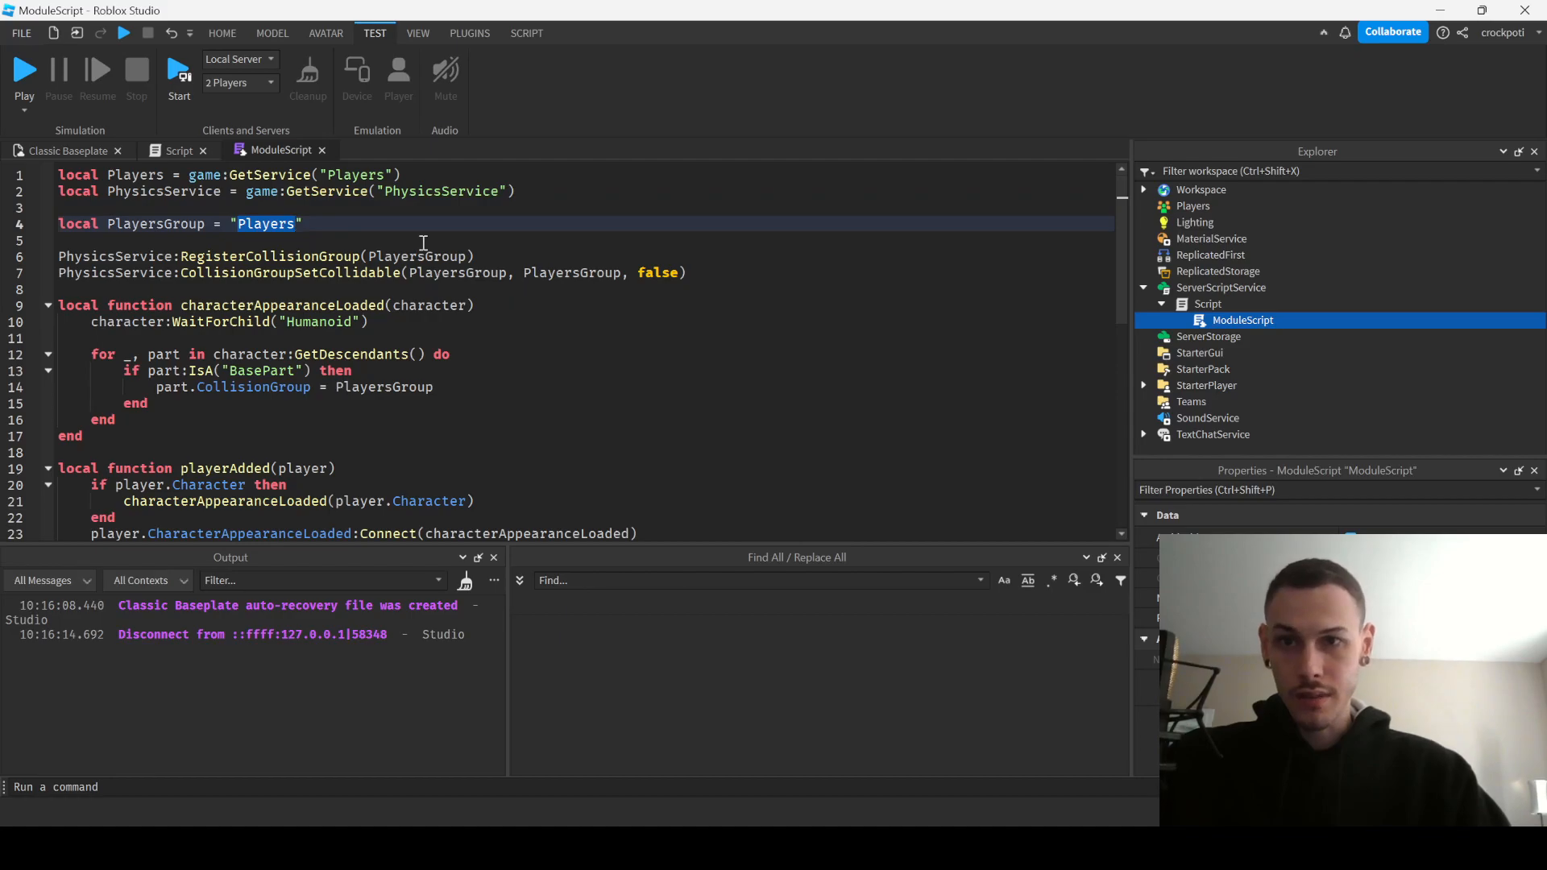
pyautogui.click(569, 273)
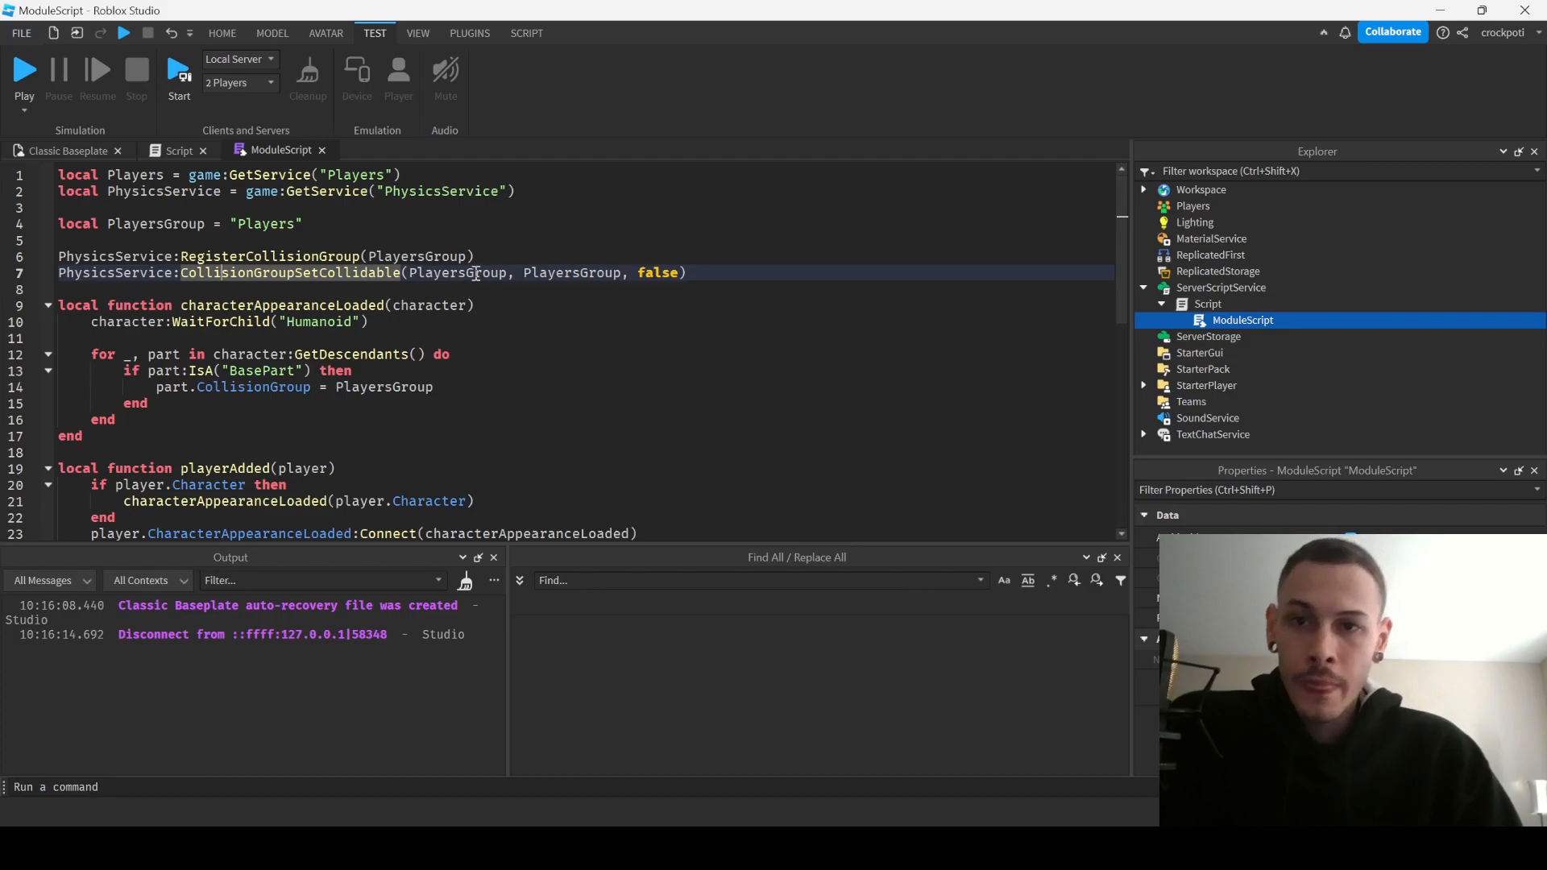
pyautogui.moveTo(457, 278)
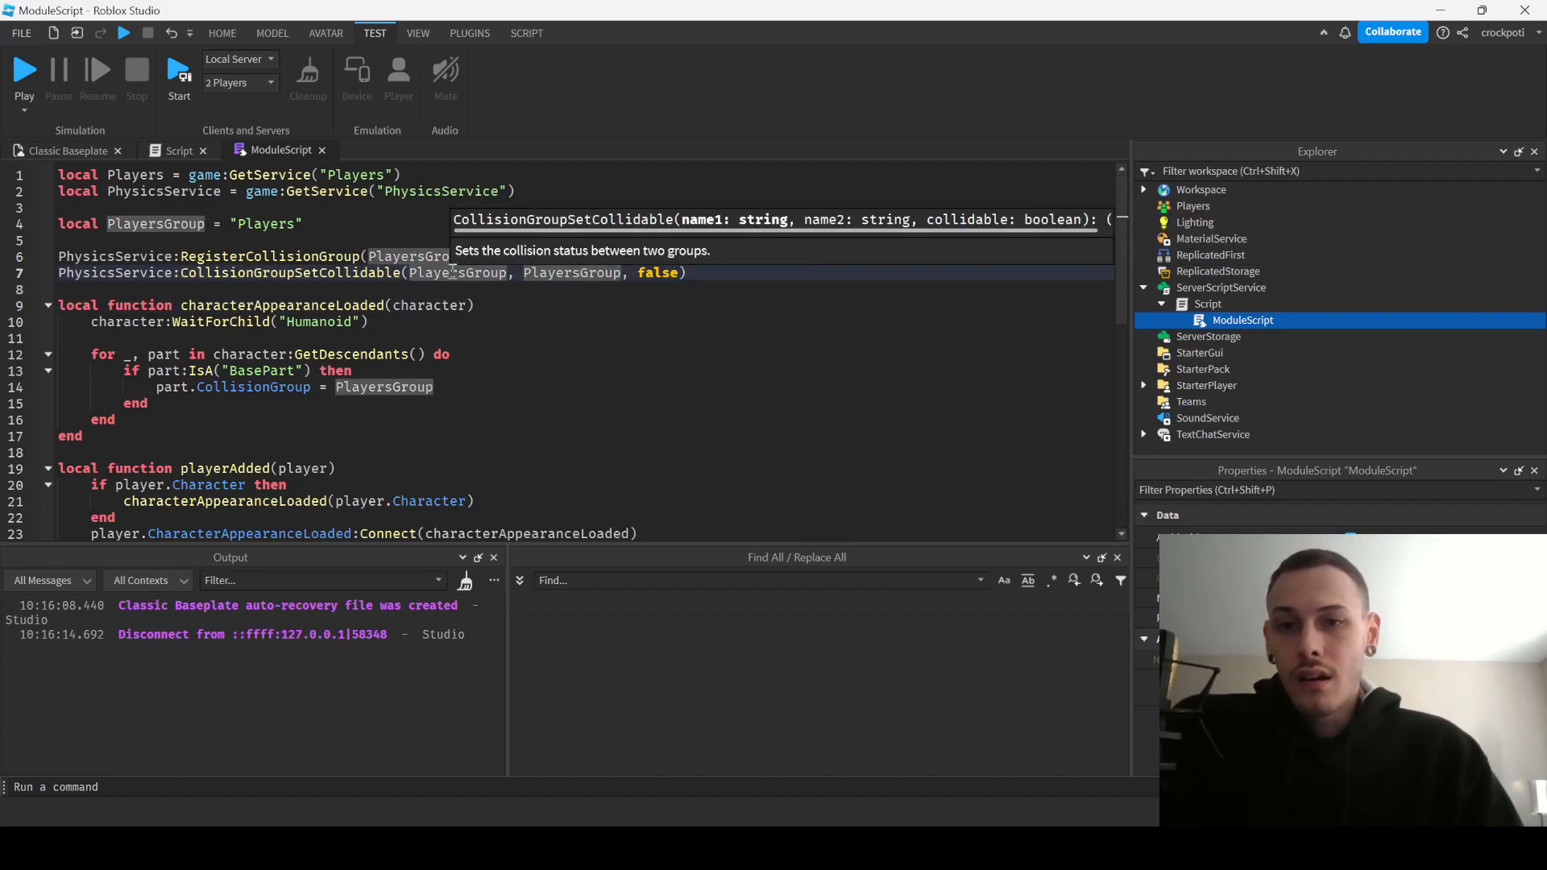
pyautogui.click(628, 241)
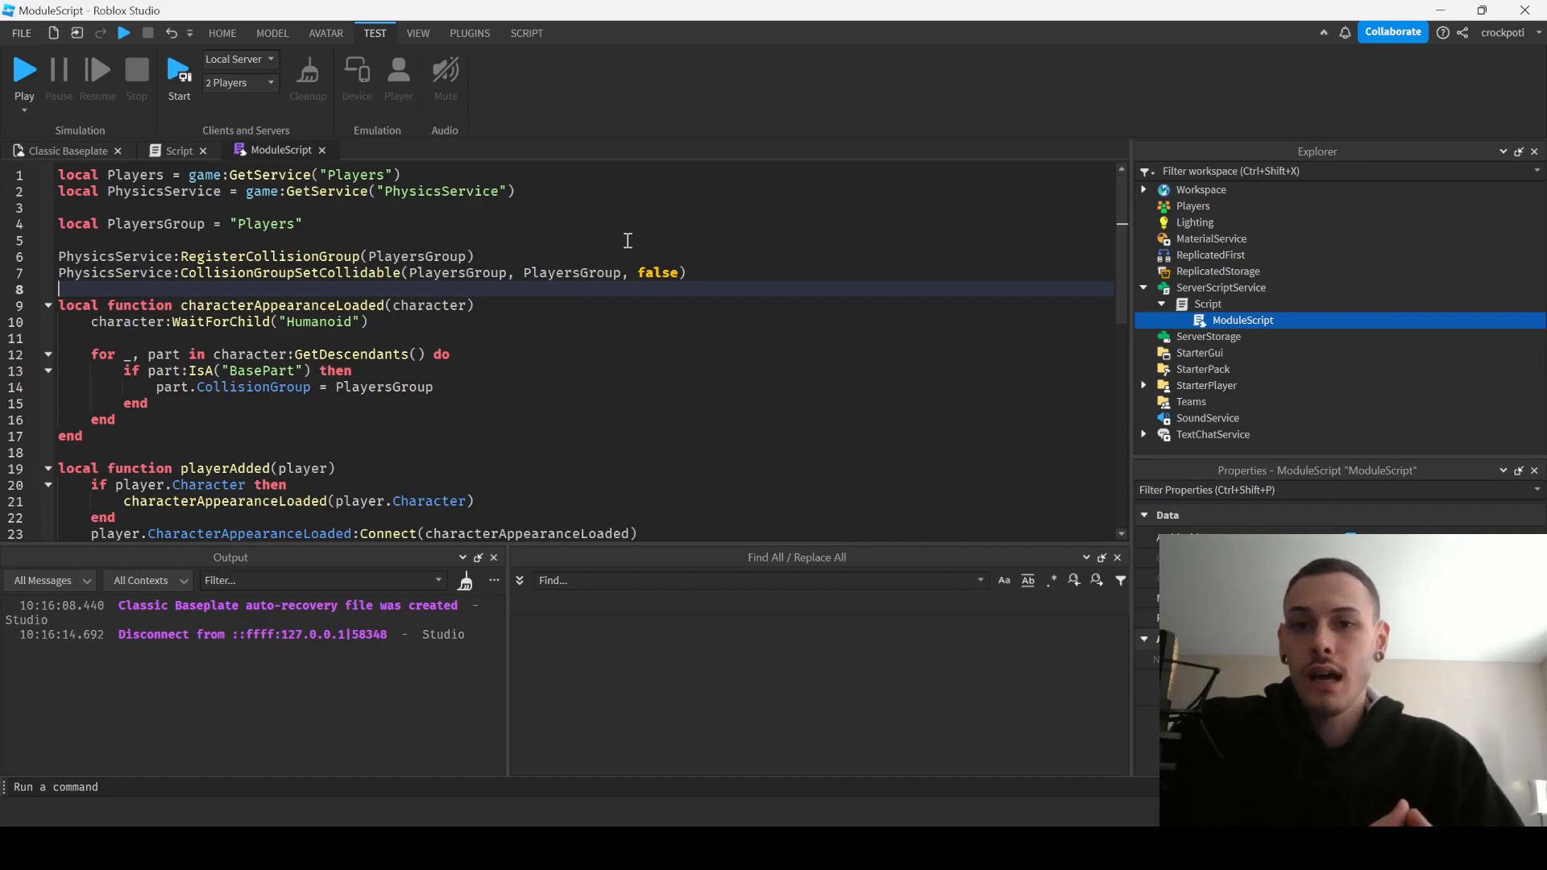
pyautogui.click(686, 273)
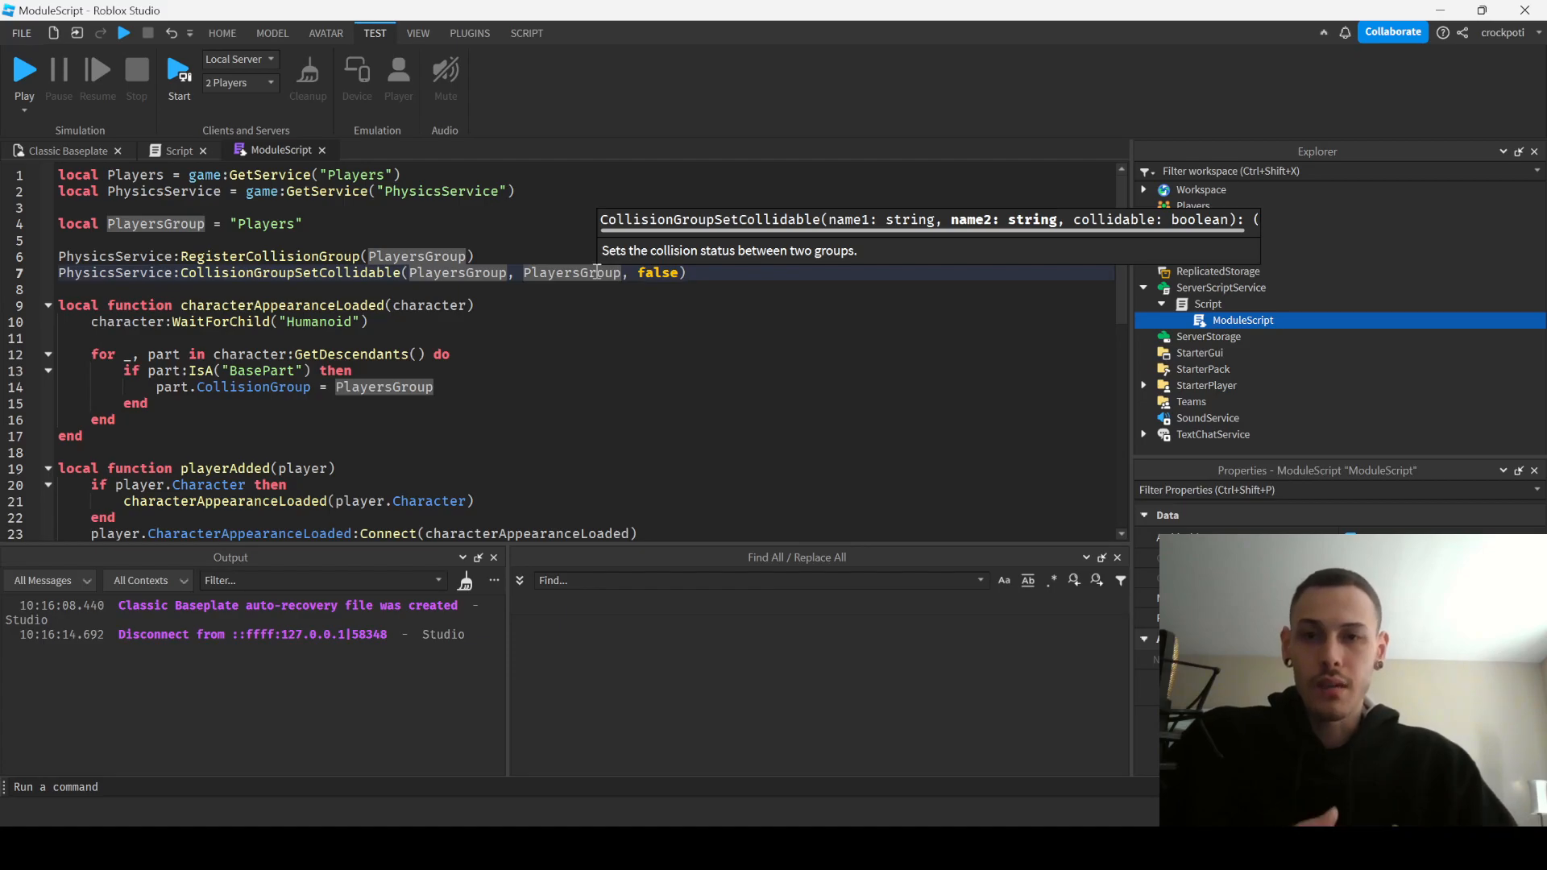
pyautogui.click(413, 210)
pyautogui.write('local Houses = "')
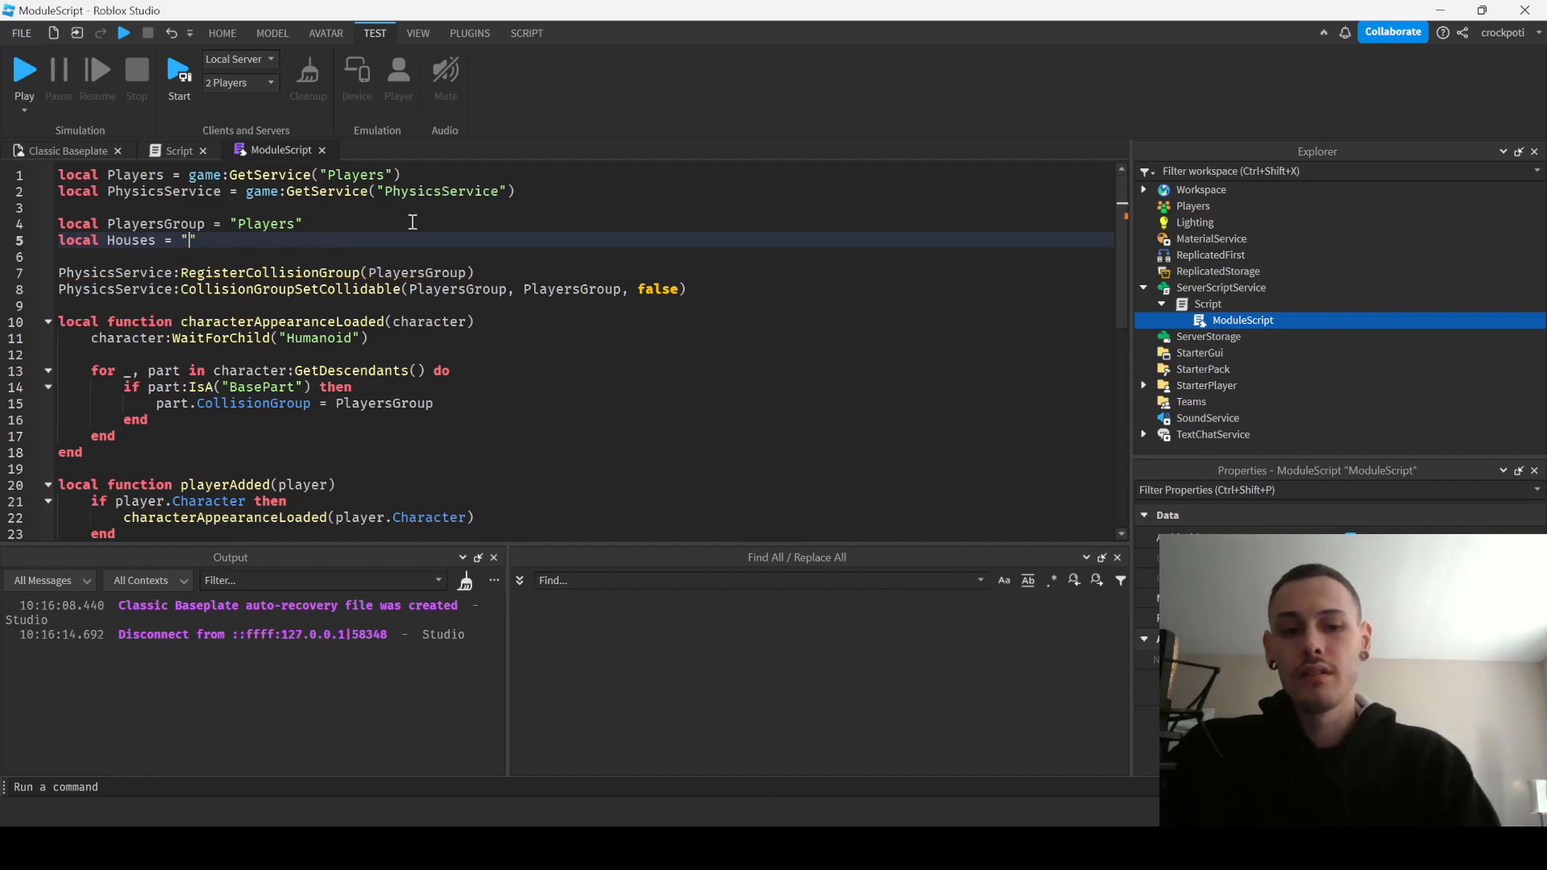
pyautogui.write('H')
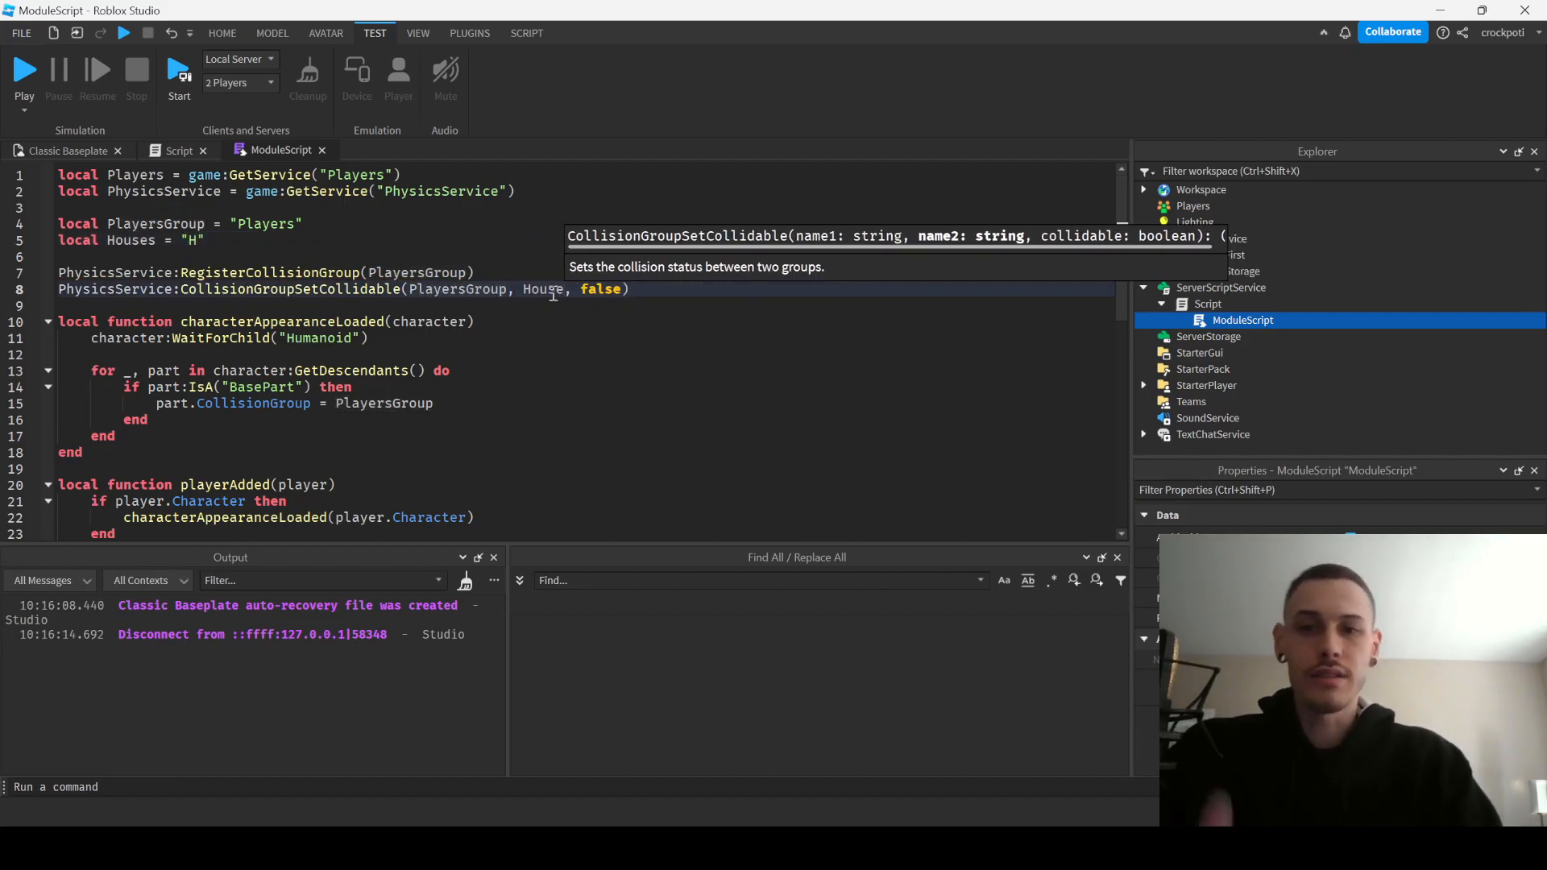
pyautogui.write('PlayersGroup')
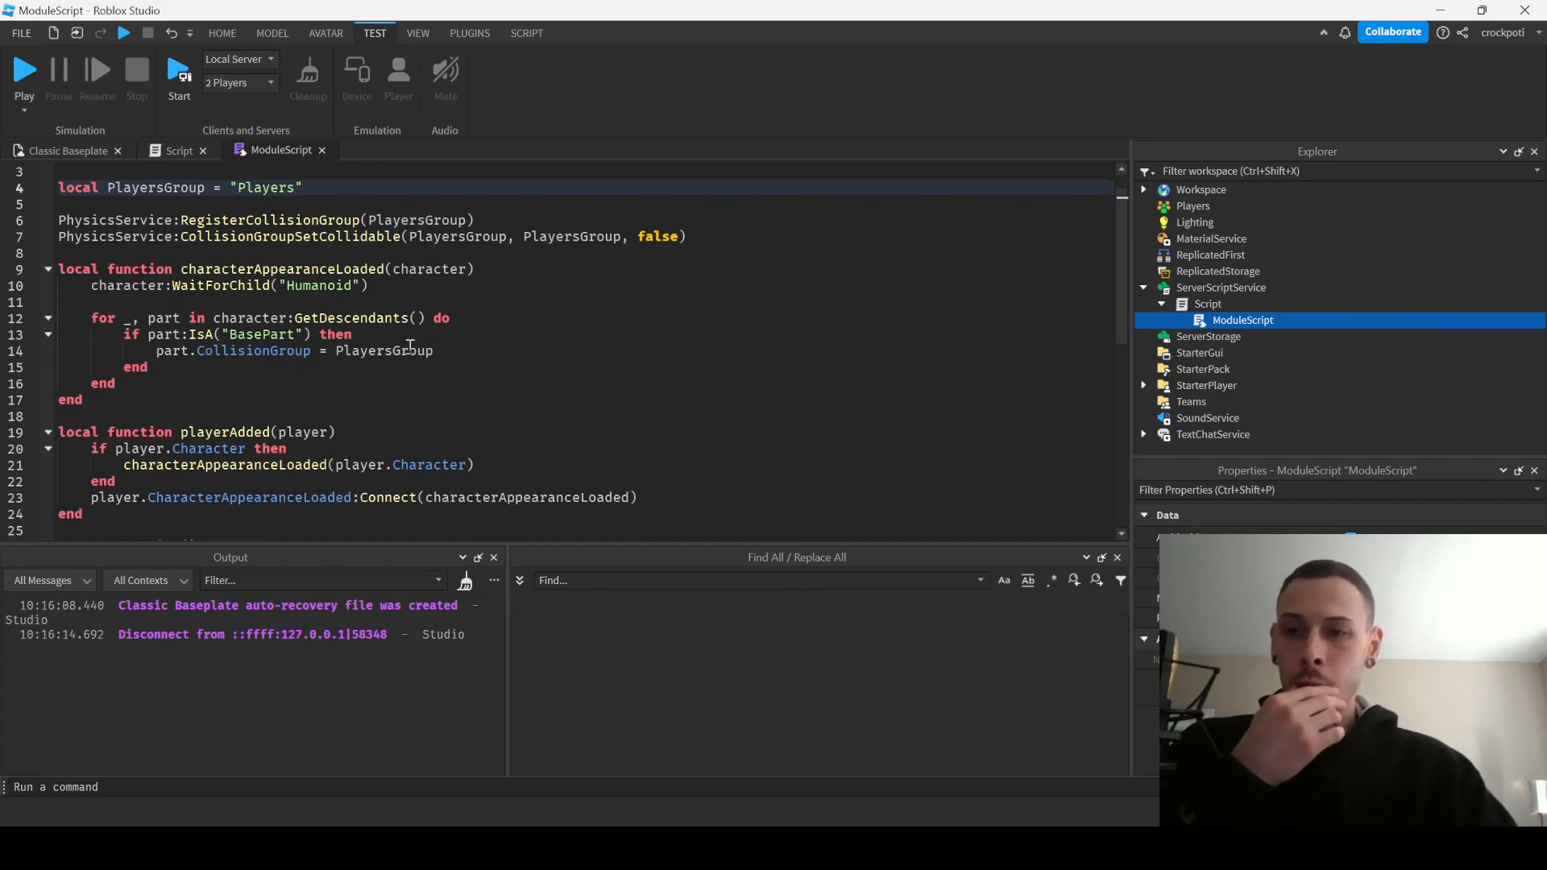
pyautogui.doubleClick(282, 268)
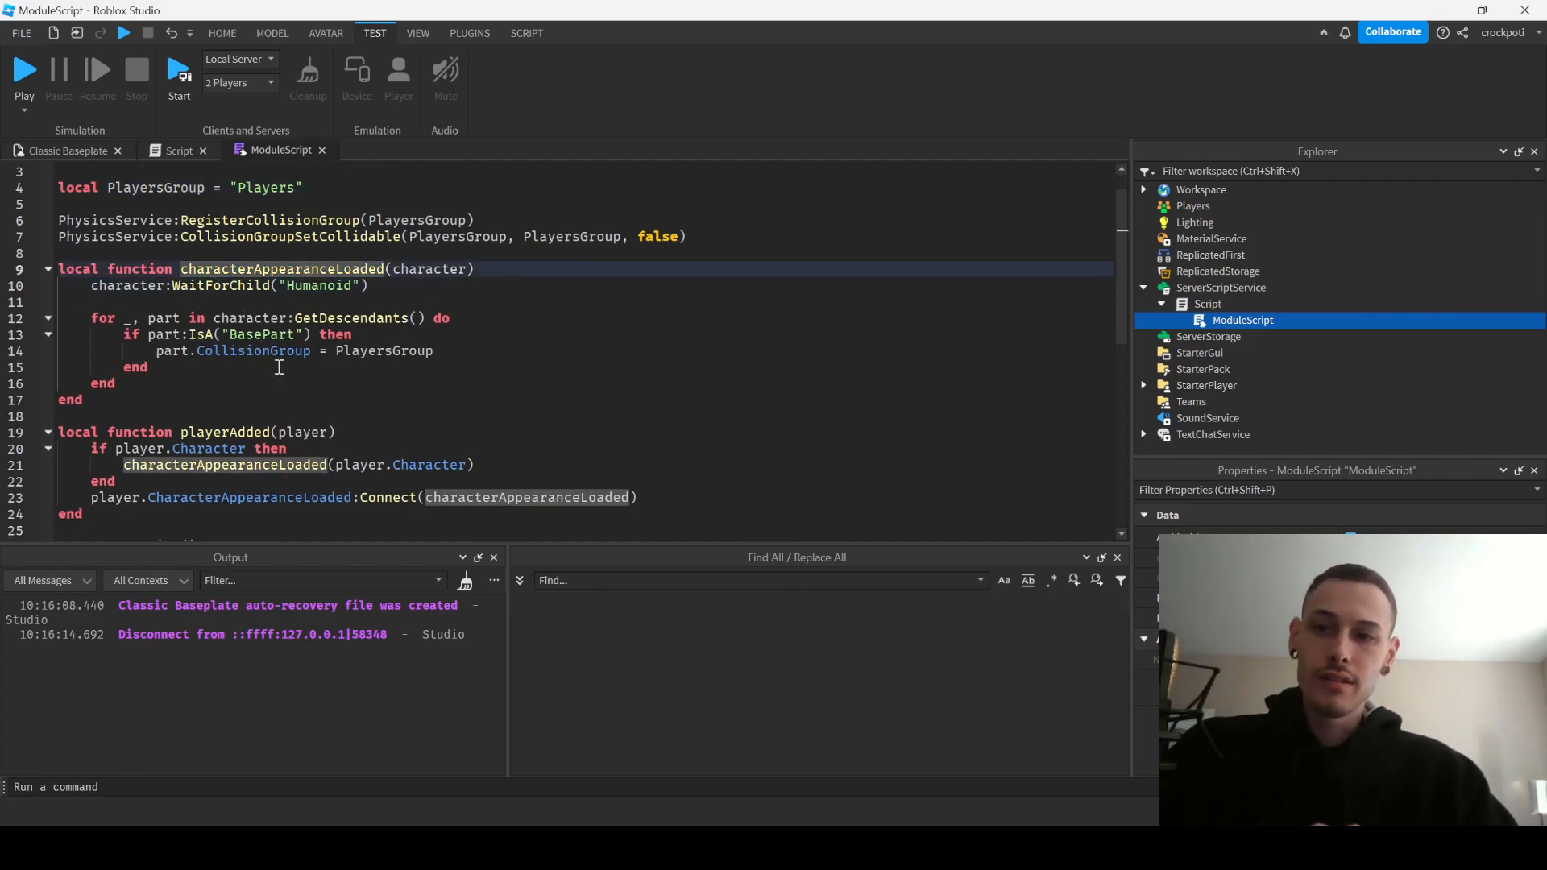
pyautogui.scroll(-3)
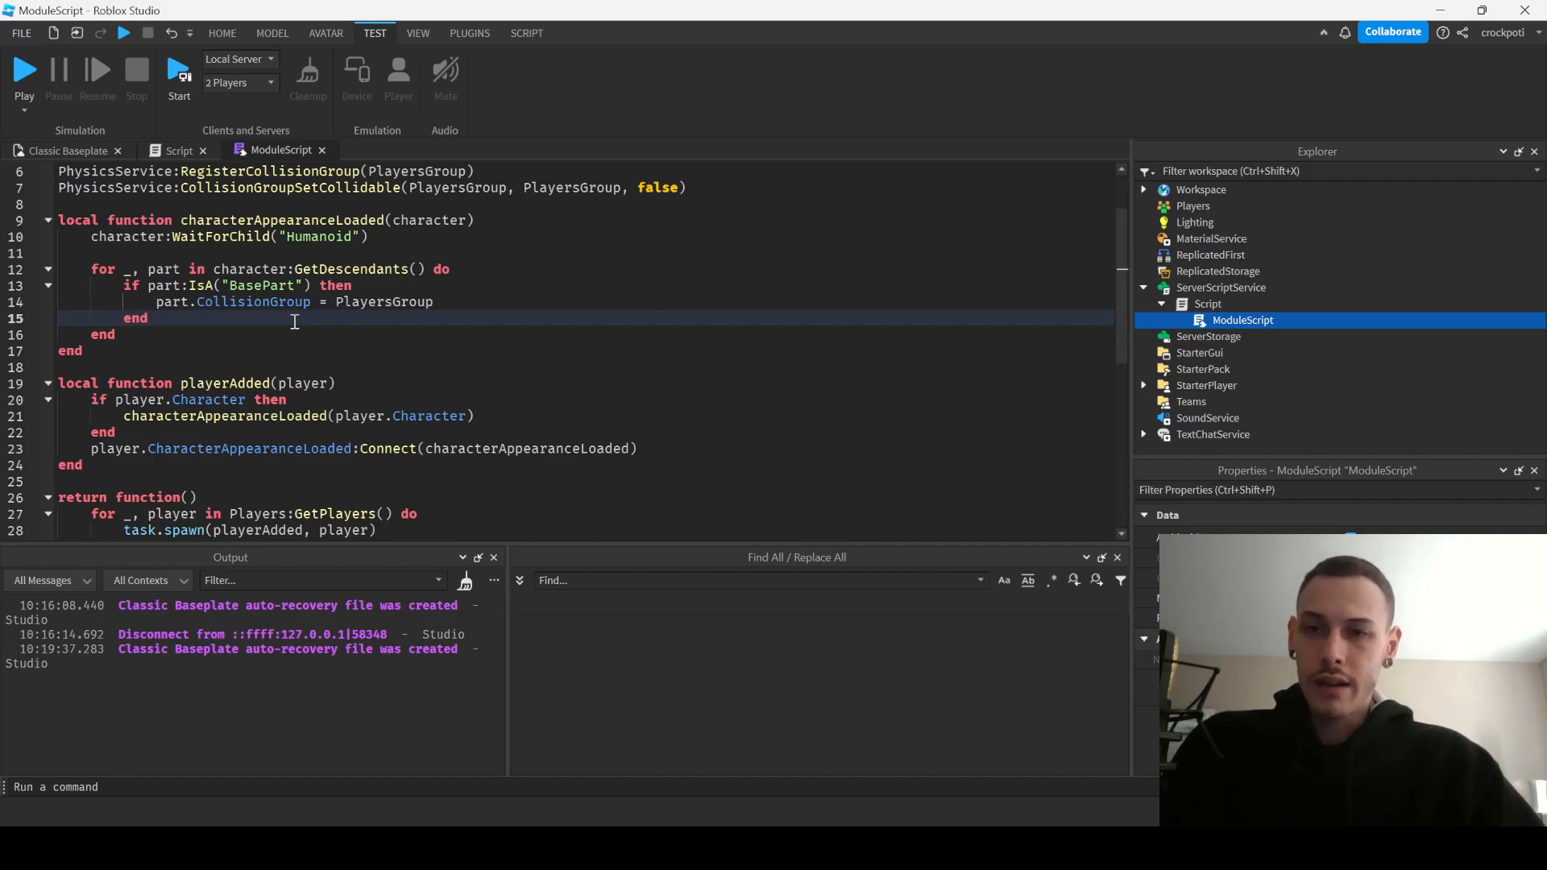
pyautogui.doubleClick(253, 303)
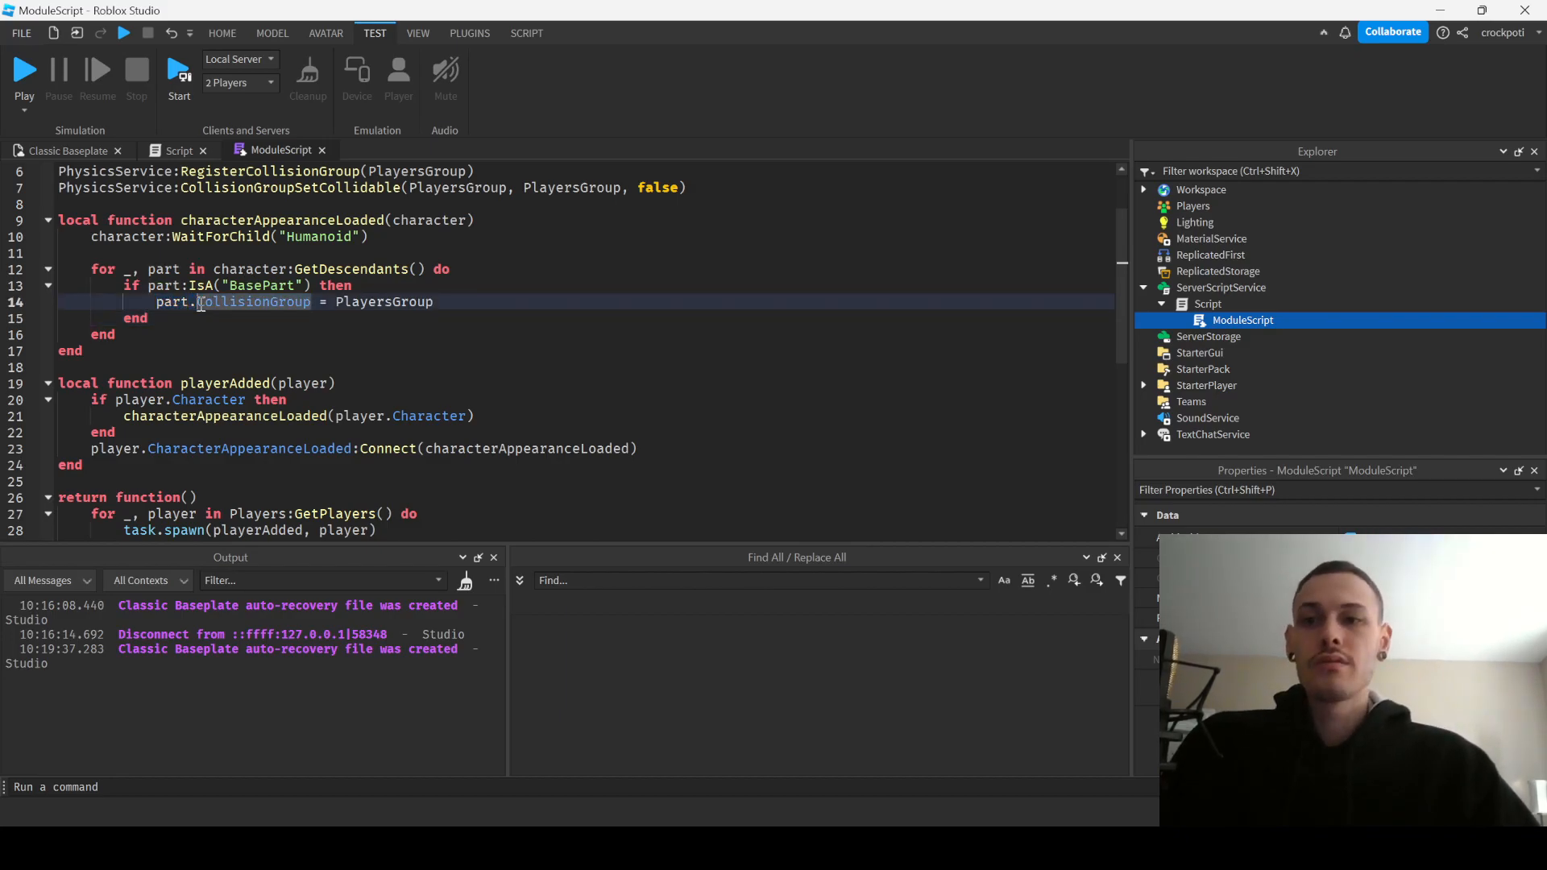
pyautogui.doubleClick(253, 301)
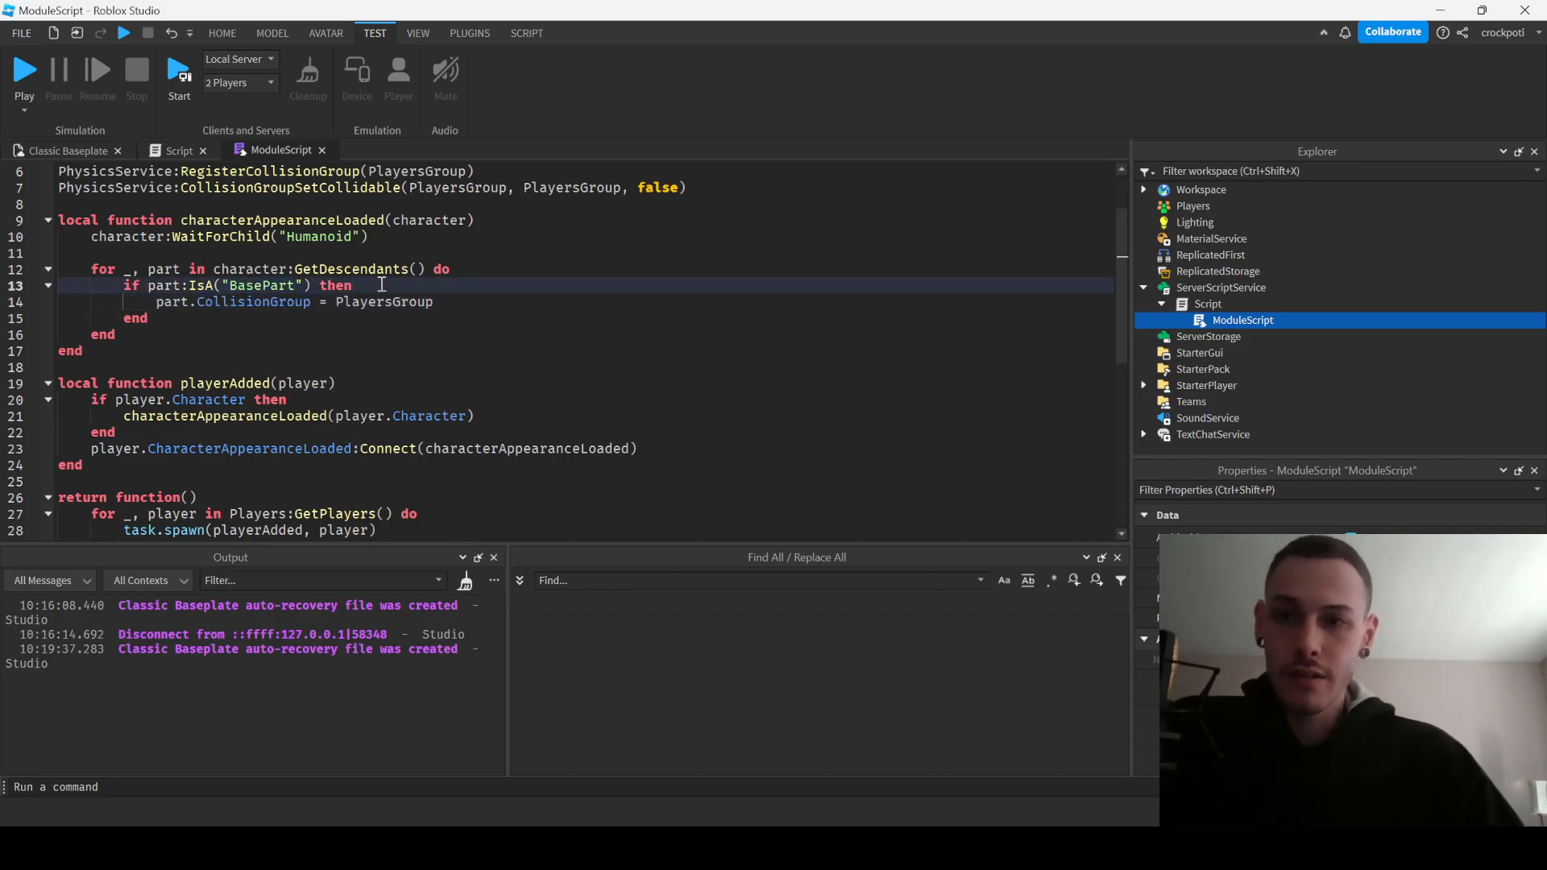
pyautogui.doubleClick(253, 301)
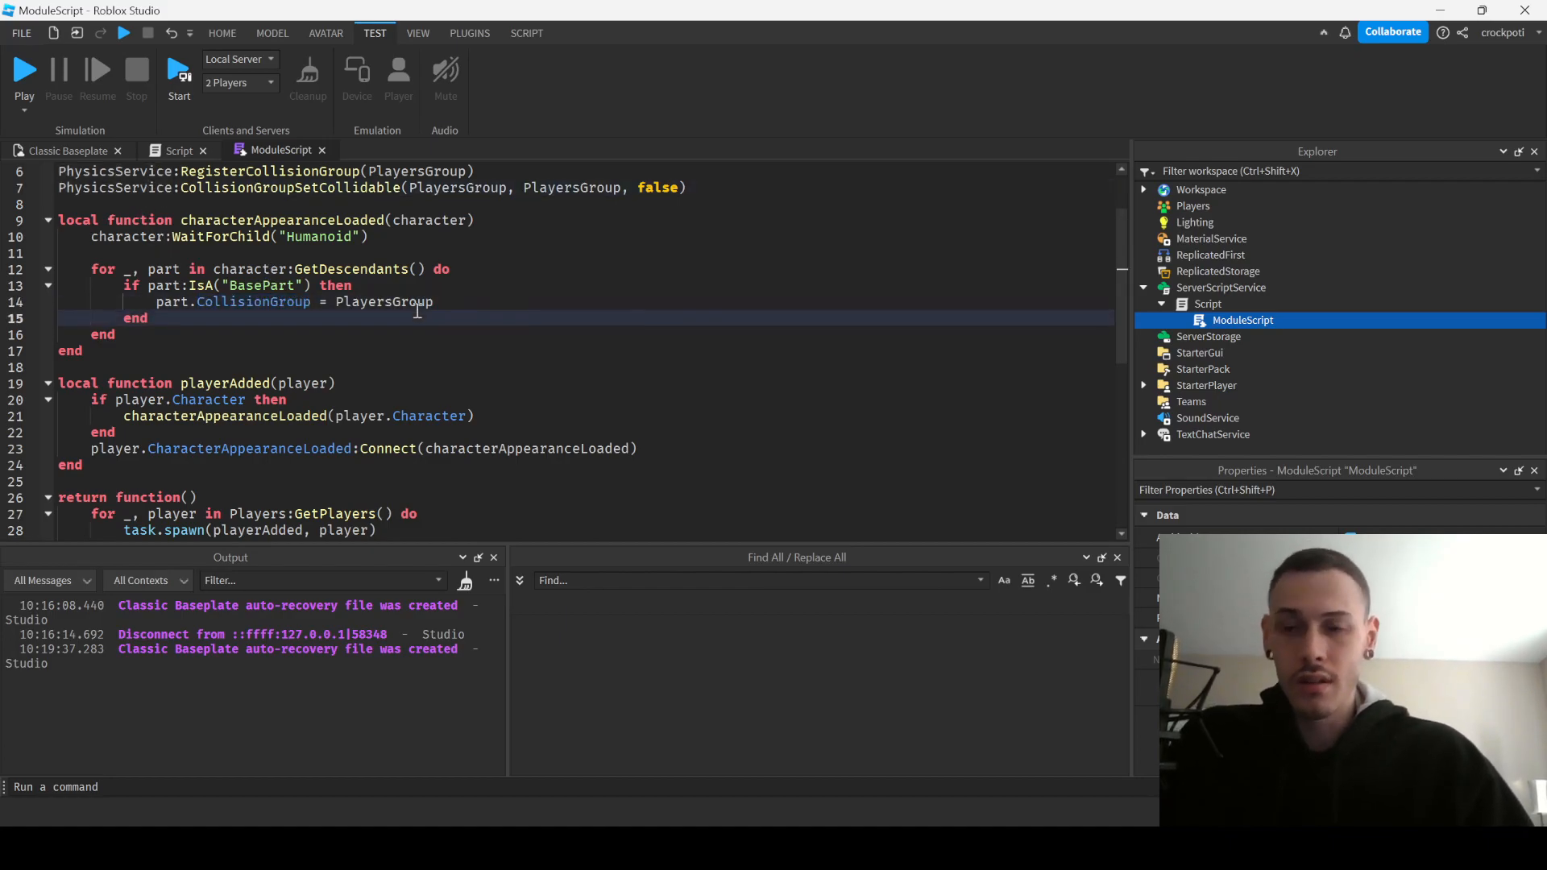
pyautogui.doubleClick(136, 317)
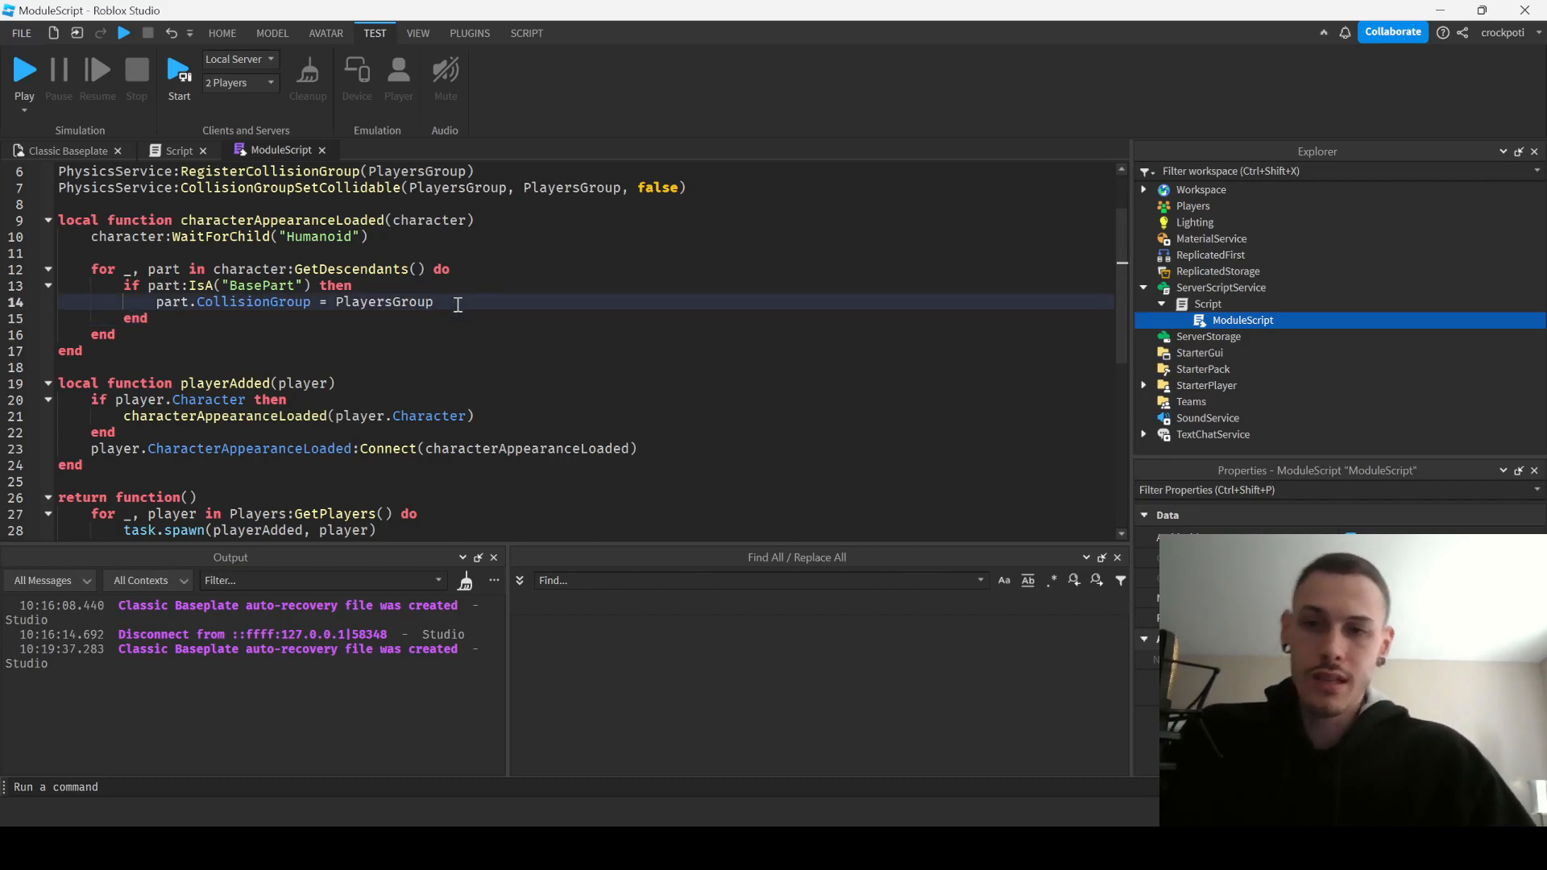
pyautogui.doubleClick(384, 301)
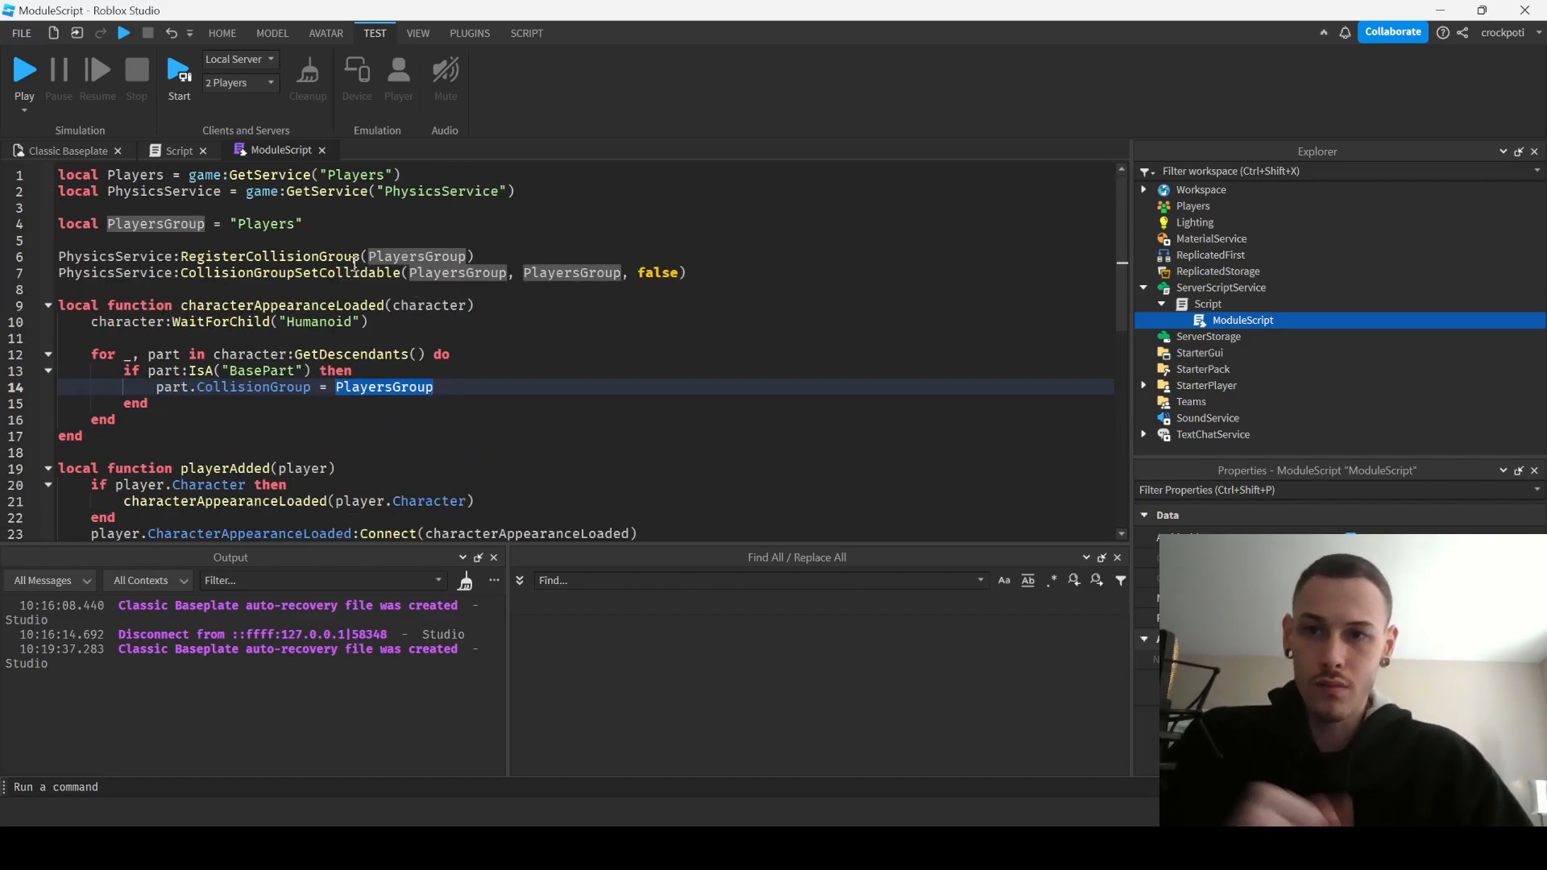
pyautogui.scroll(-3)
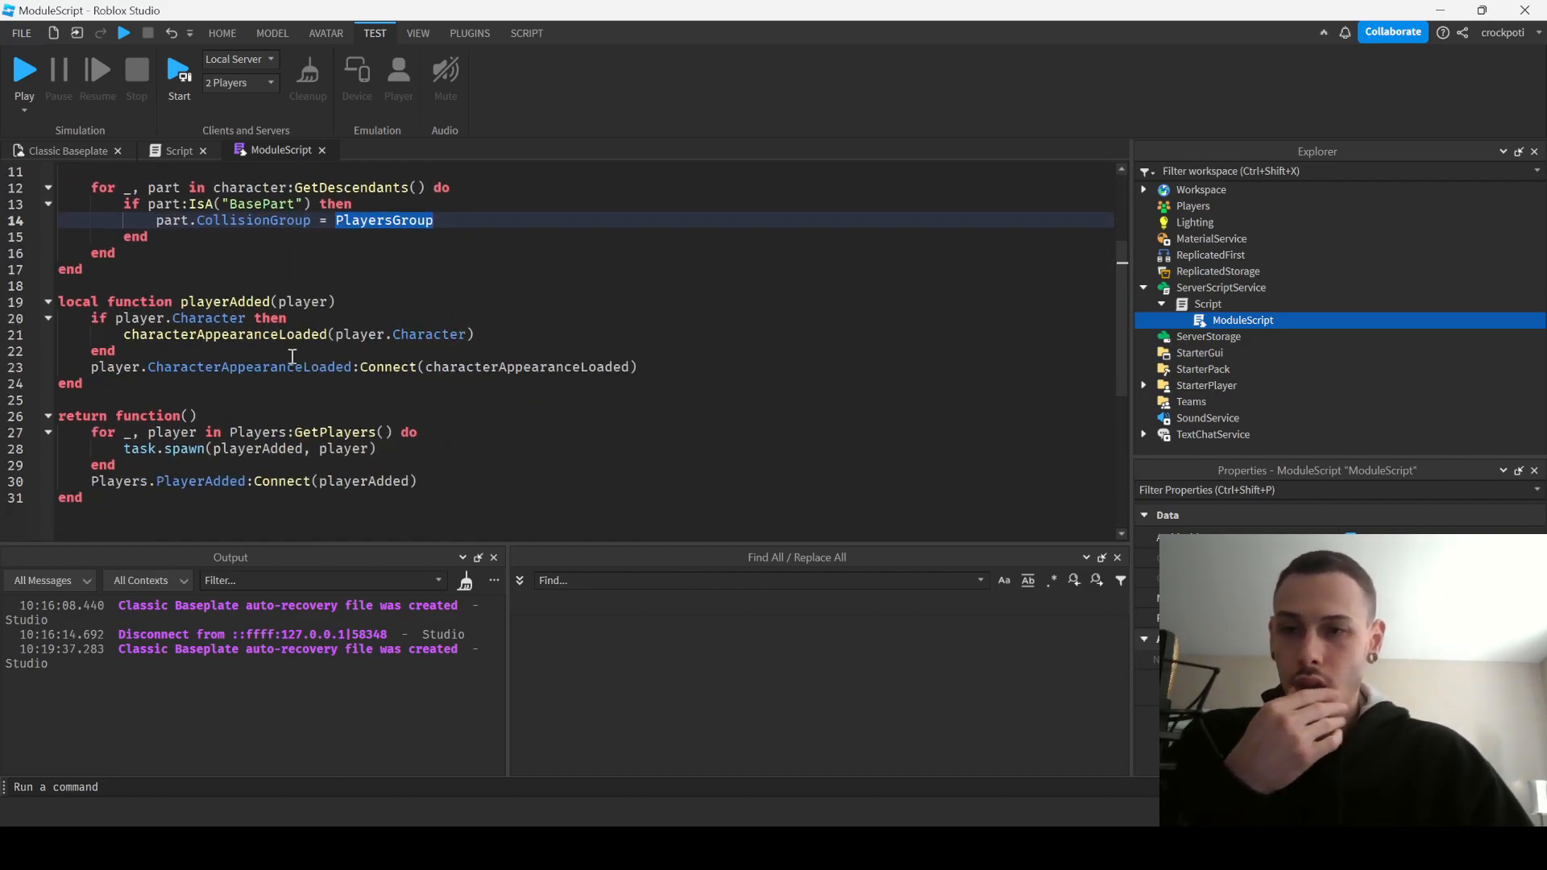
pyautogui.doubleClick(225, 302)
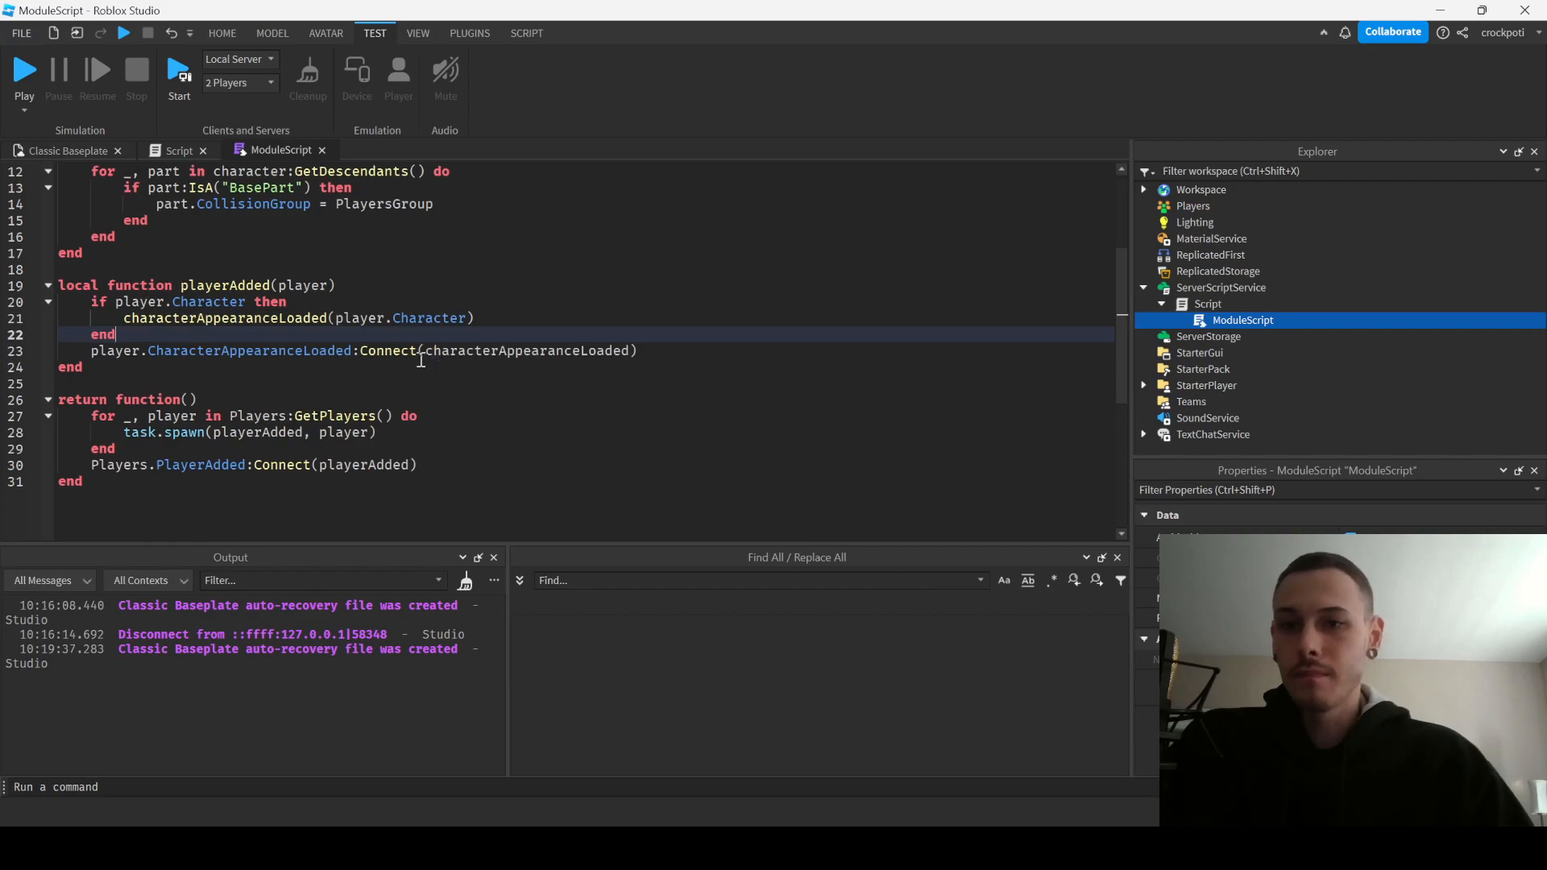
pyautogui.tripleClick(271, 351)
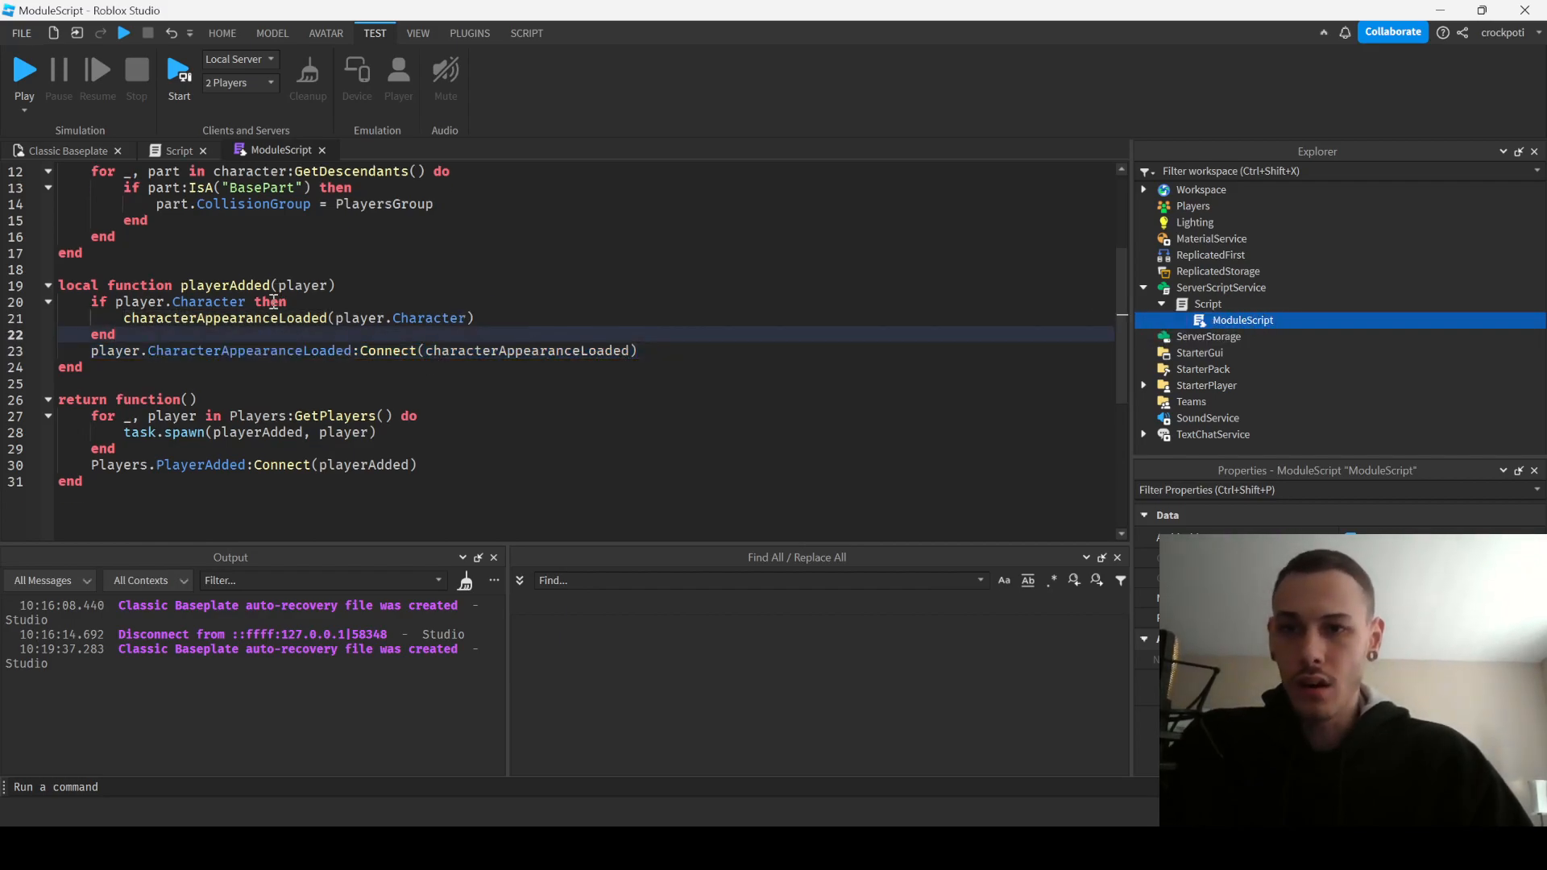
pyautogui.doubleClick(225, 285)
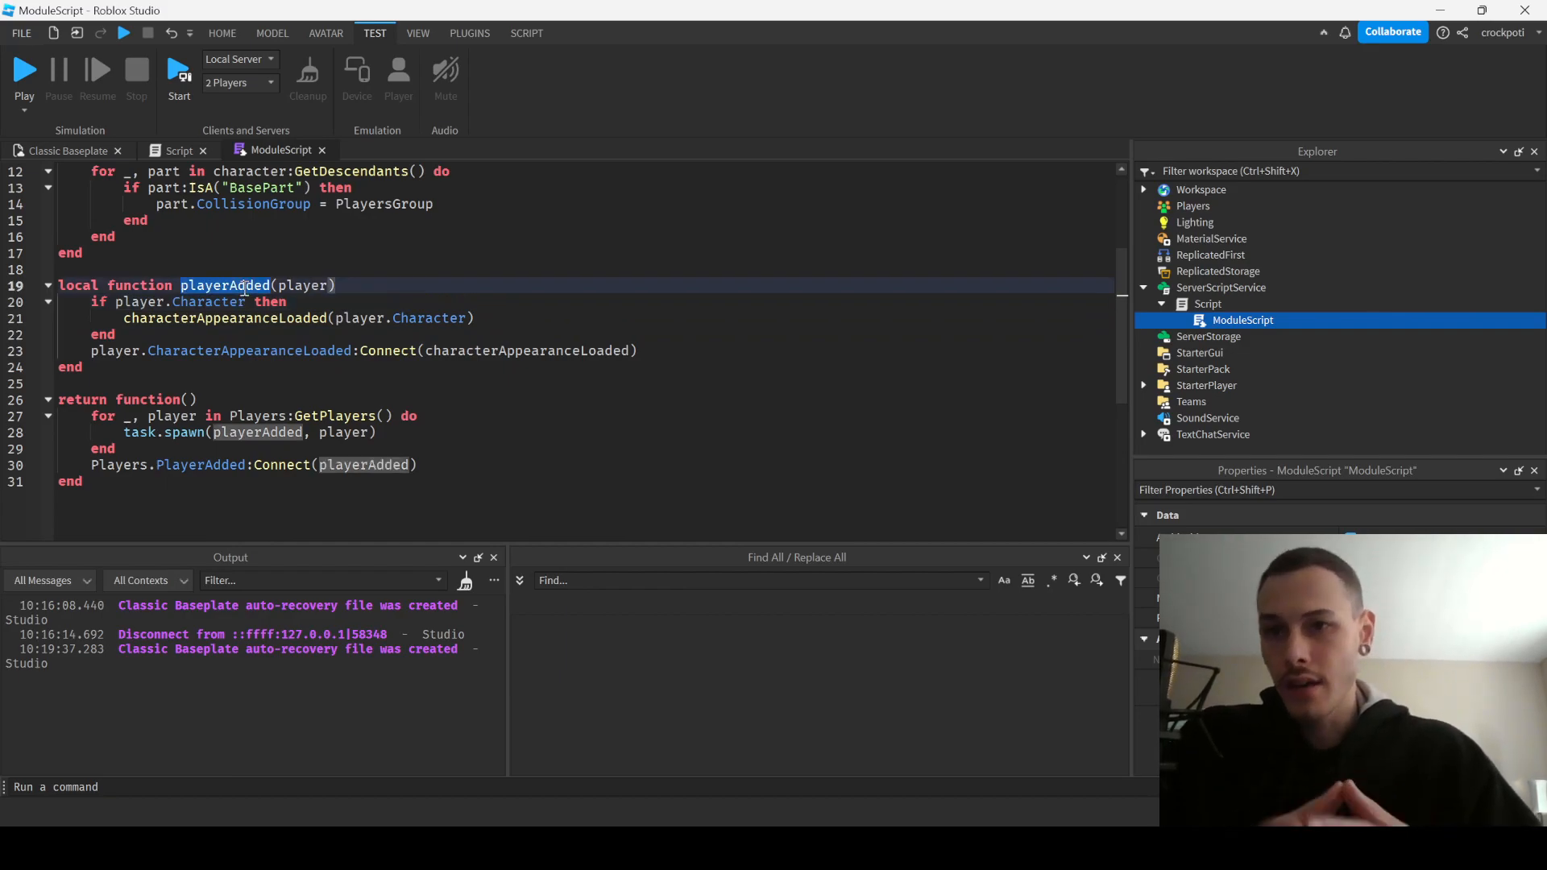
pyautogui.click(241, 319)
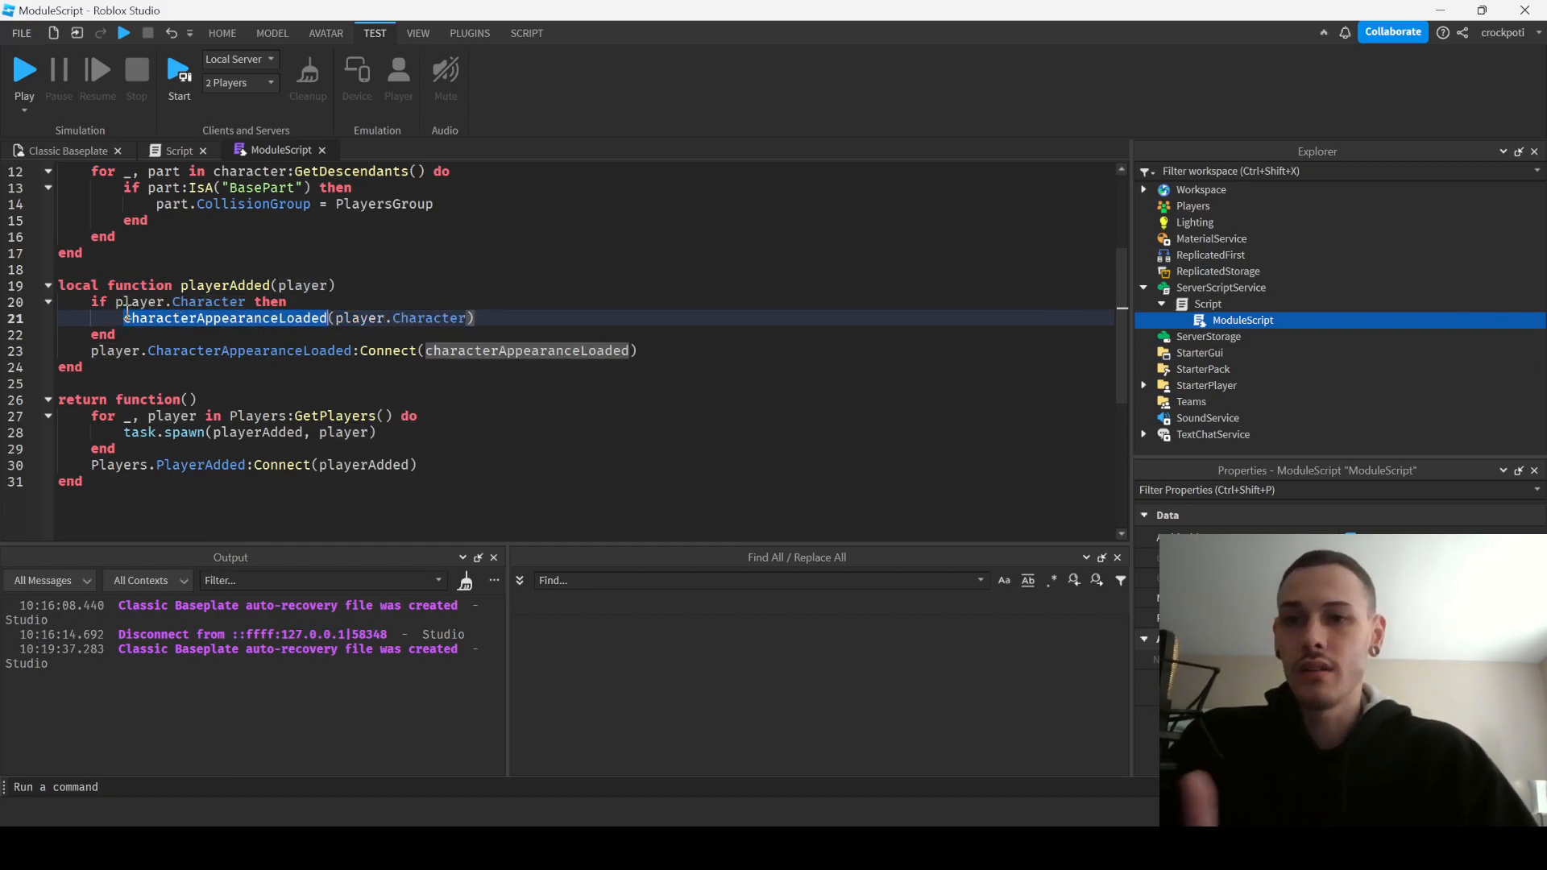
pyautogui.moveTo(374, 318)
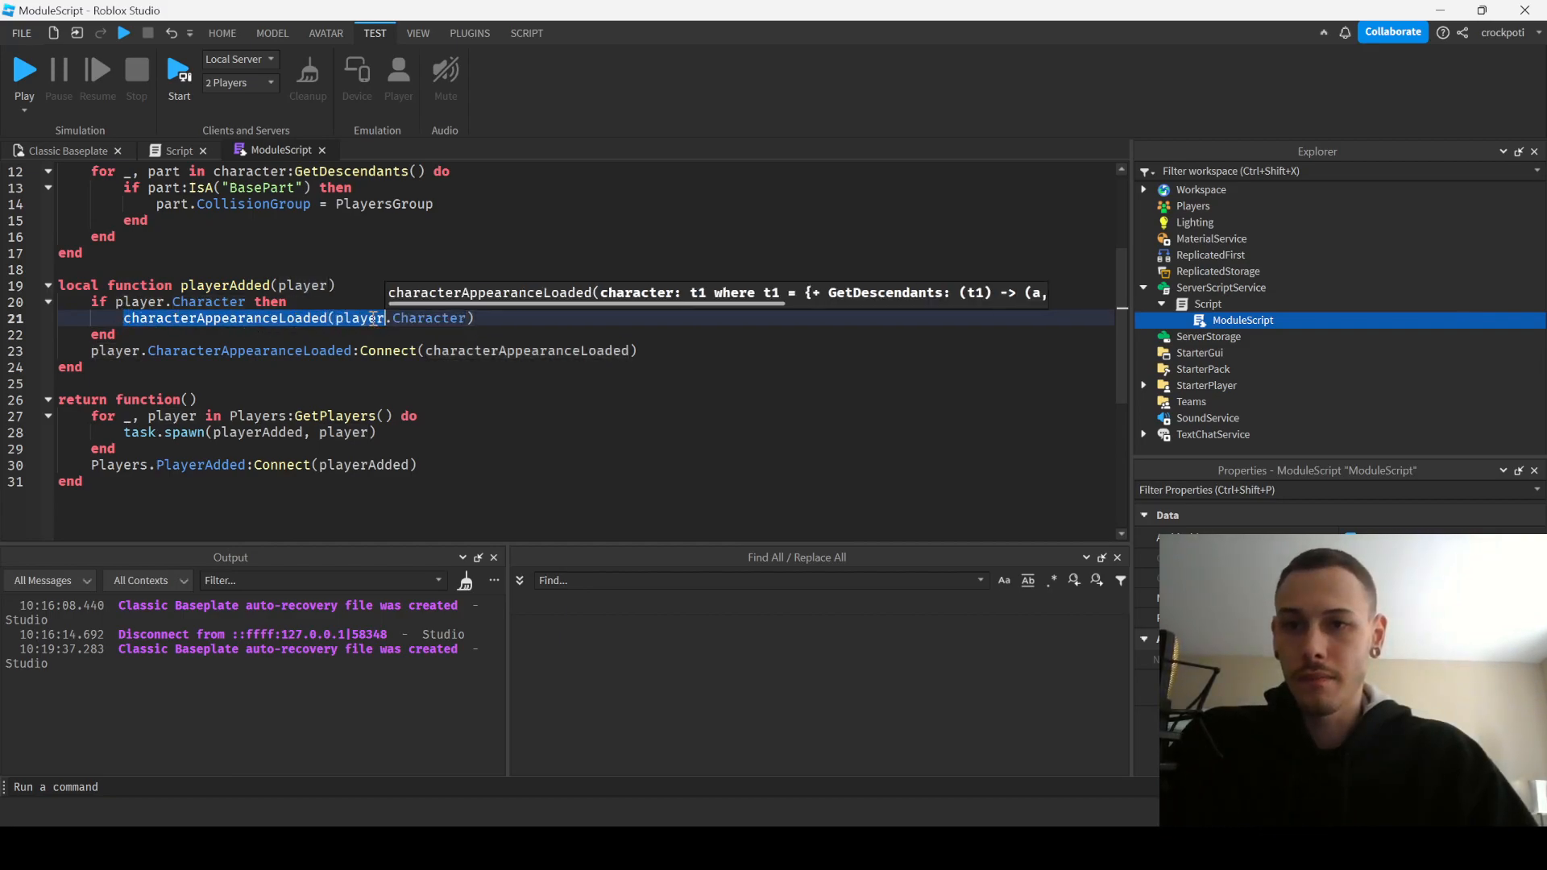
pyautogui.click(522, 318)
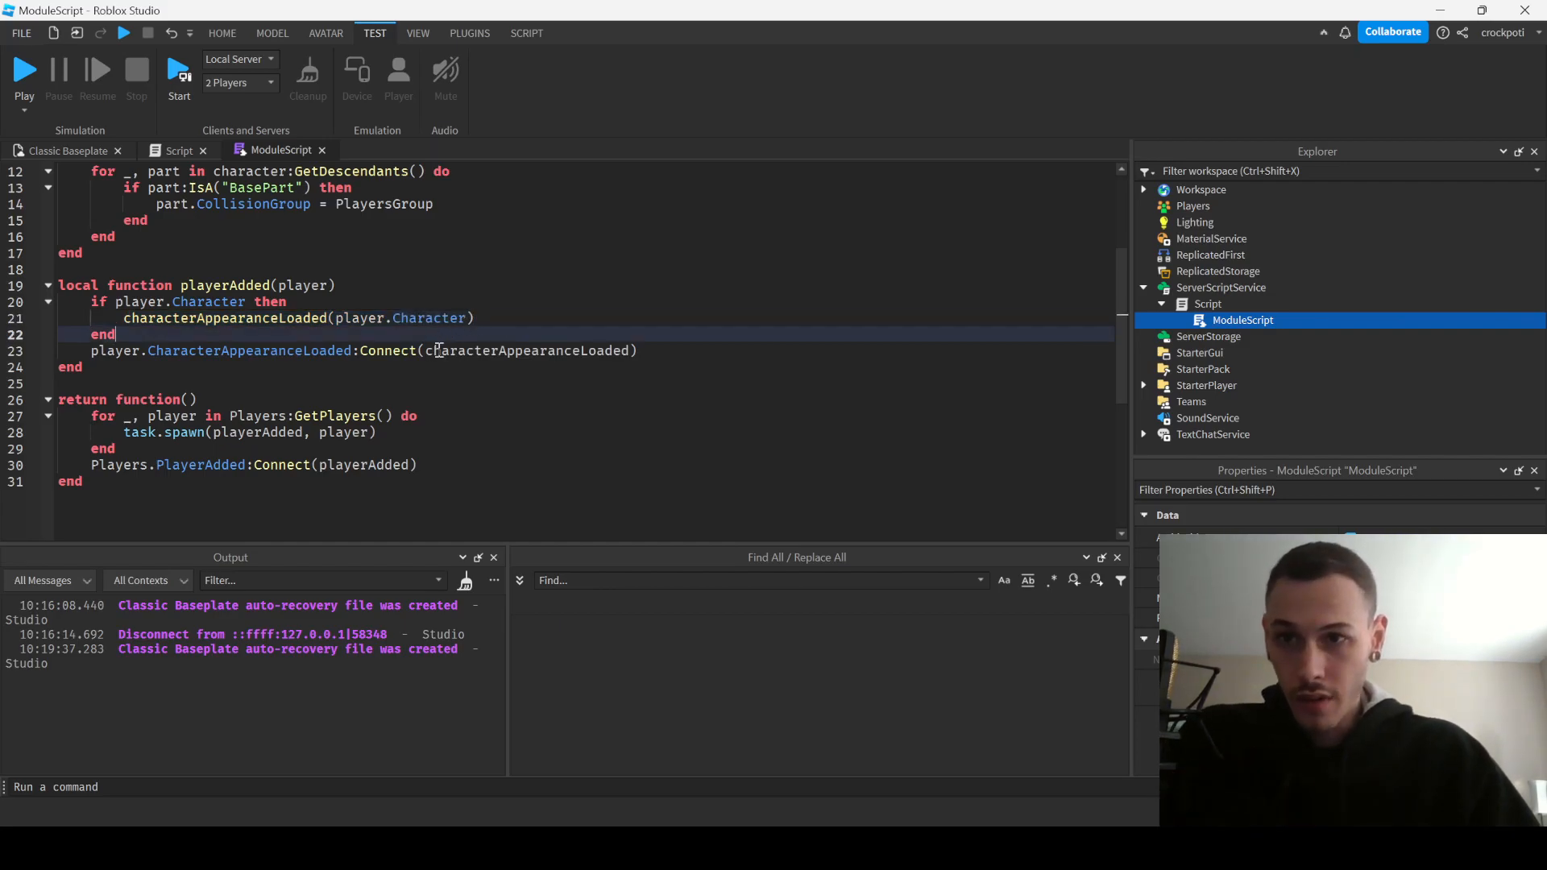
pyautogui.scroll(-3)
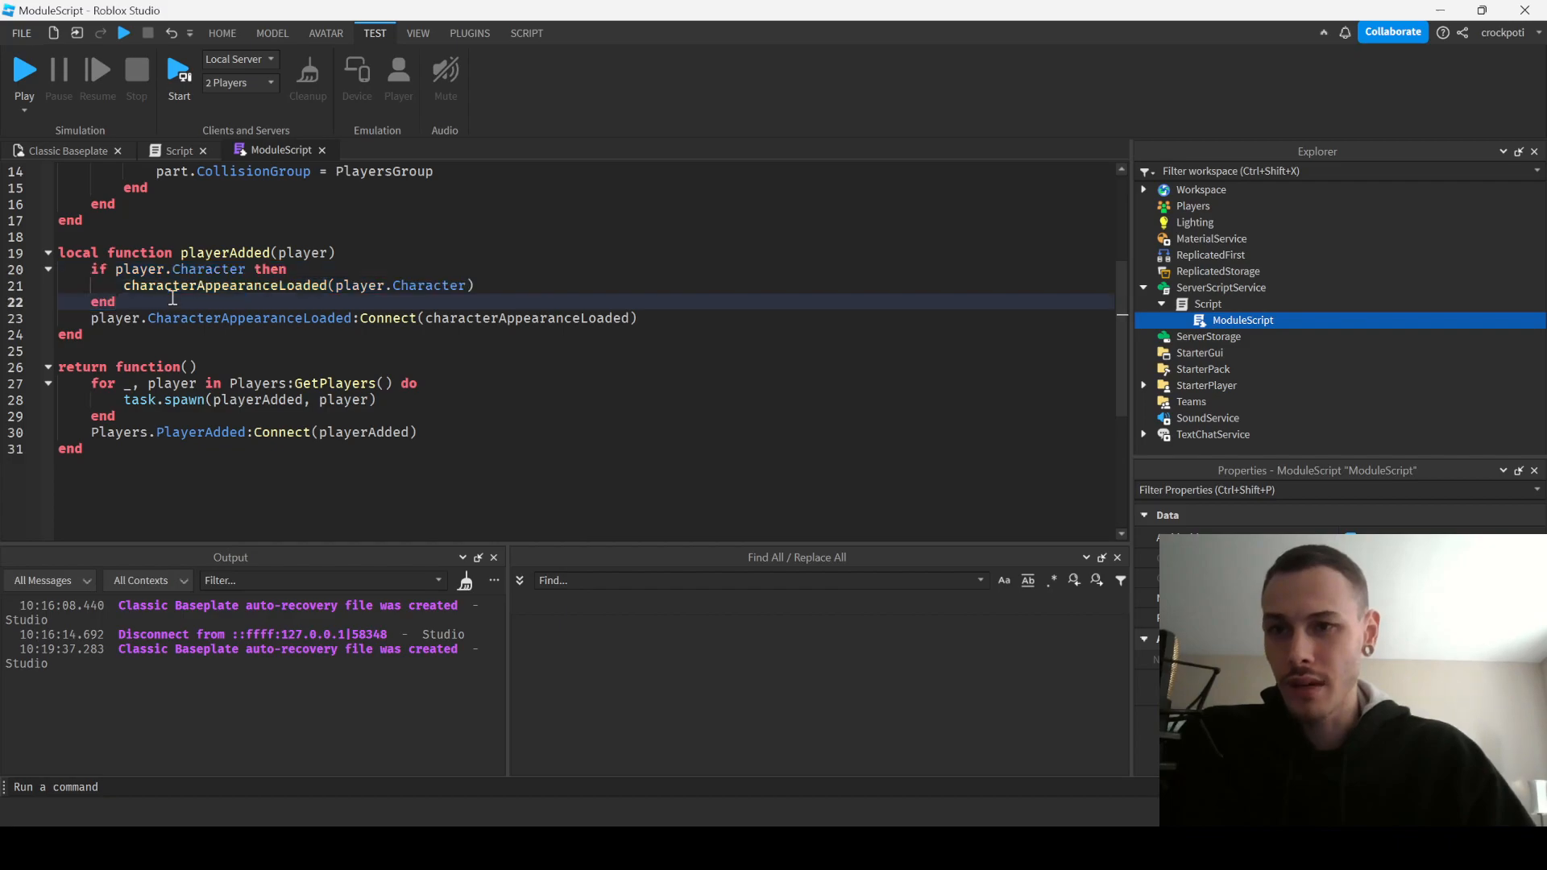
pyautogui.click(697, 318)
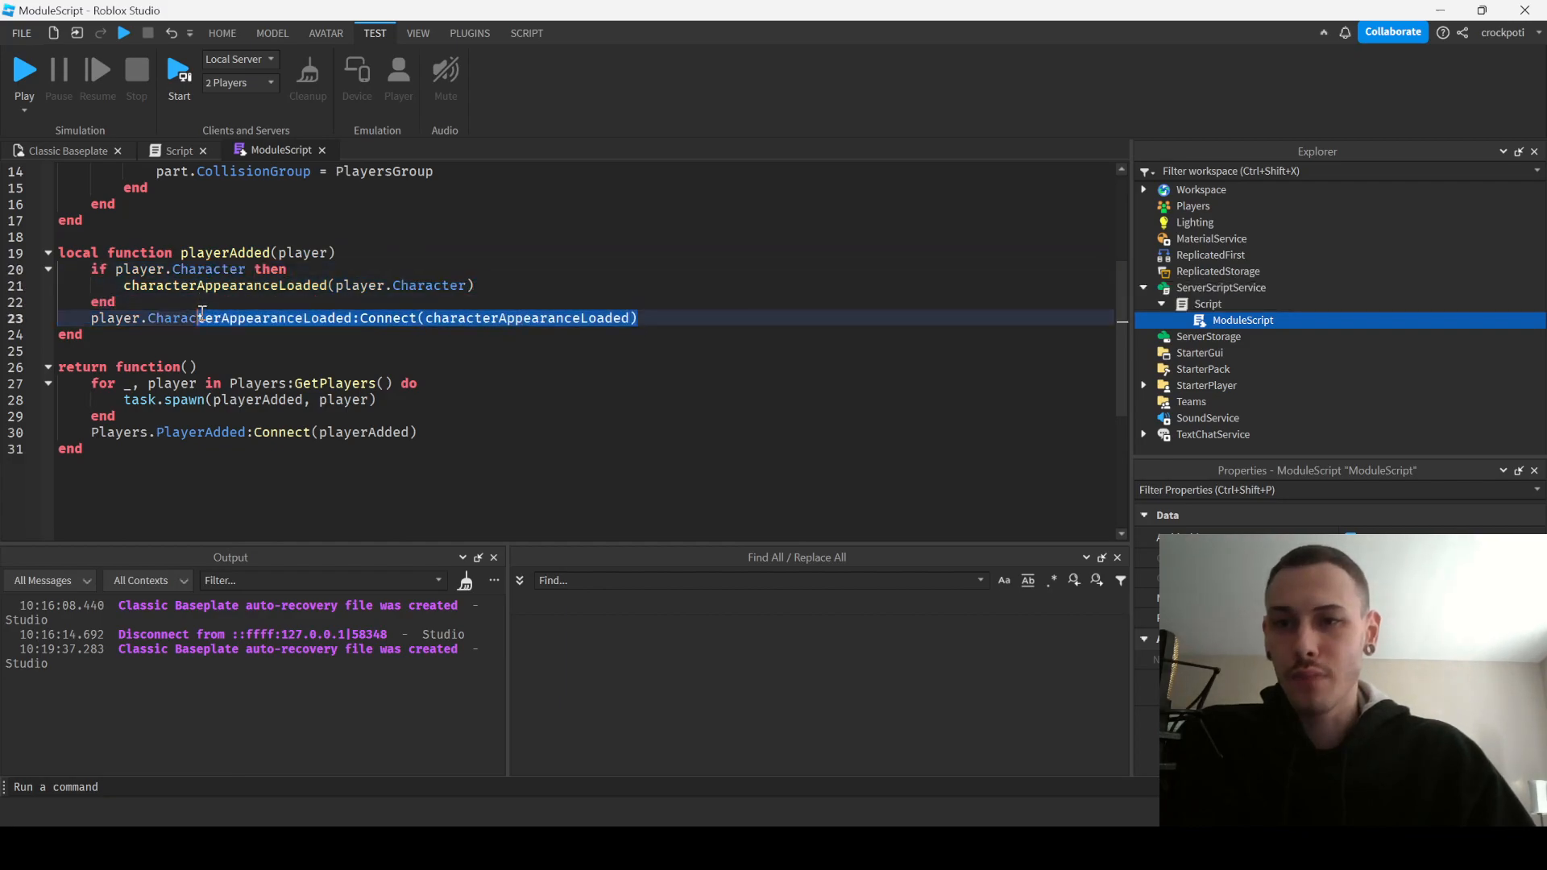
pyautogui.click(237, 301)
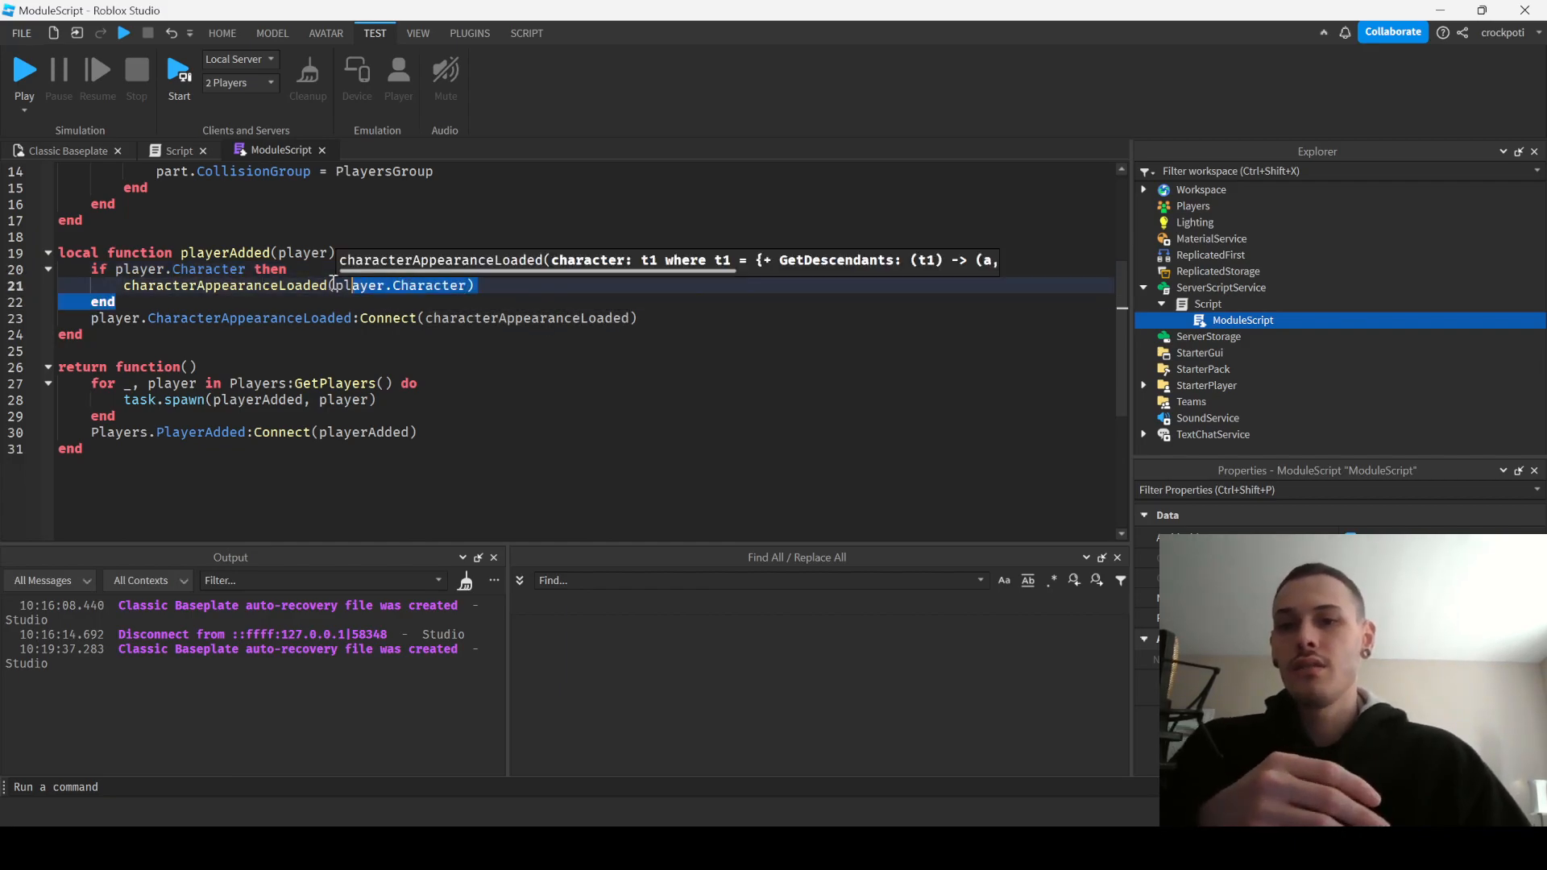
pyautogui.click(129, 302)
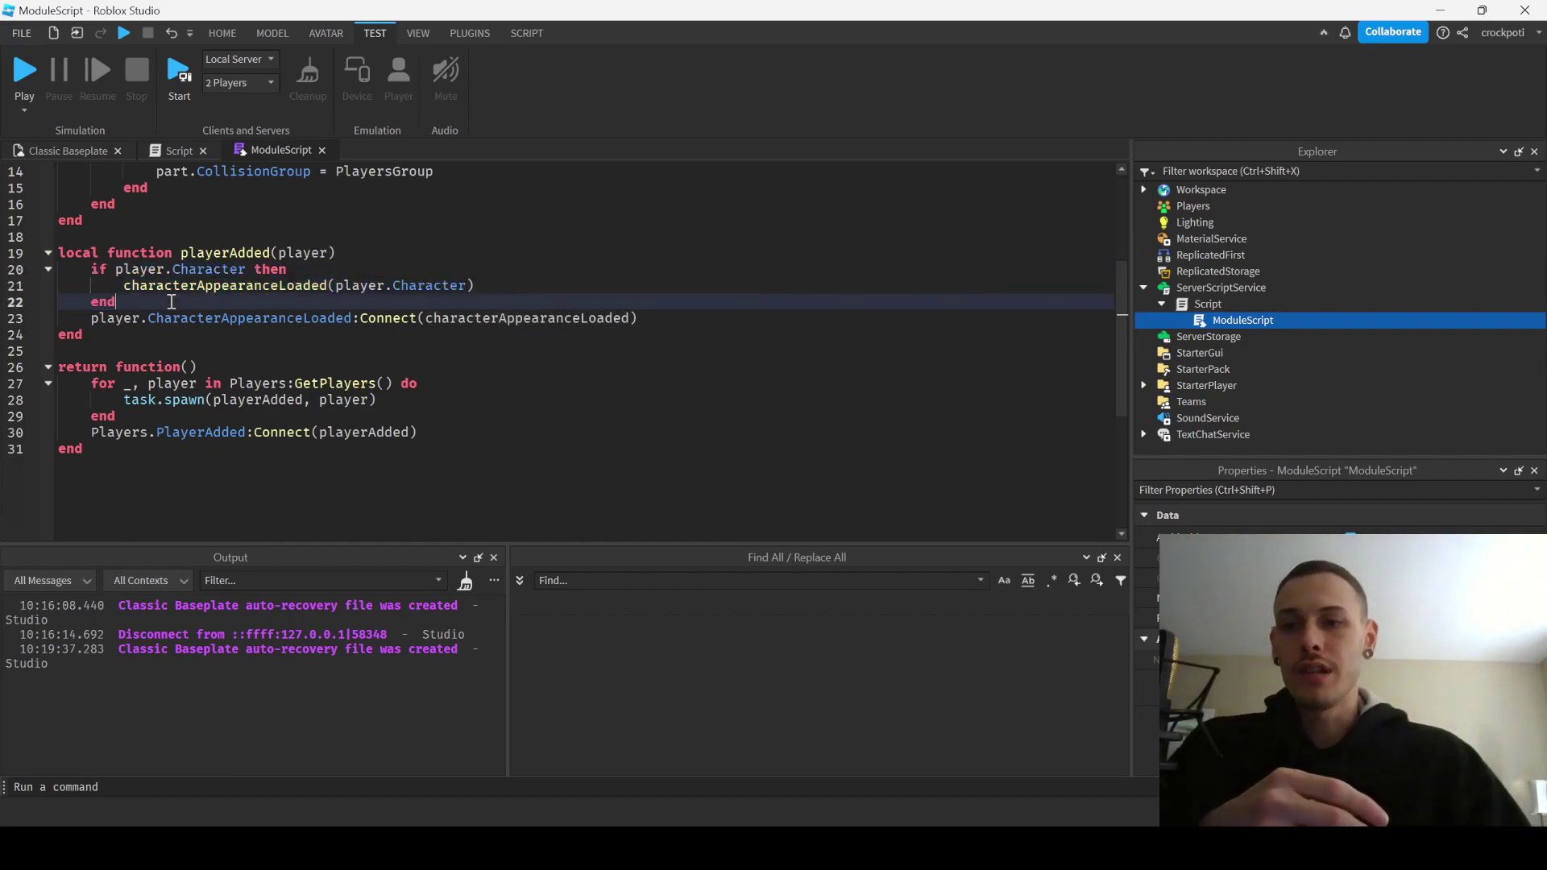
# Strip the 'if player.Character then … end' block out of playerAdded using Ctrl+/.
pyautogui.press('Ctrl+/')
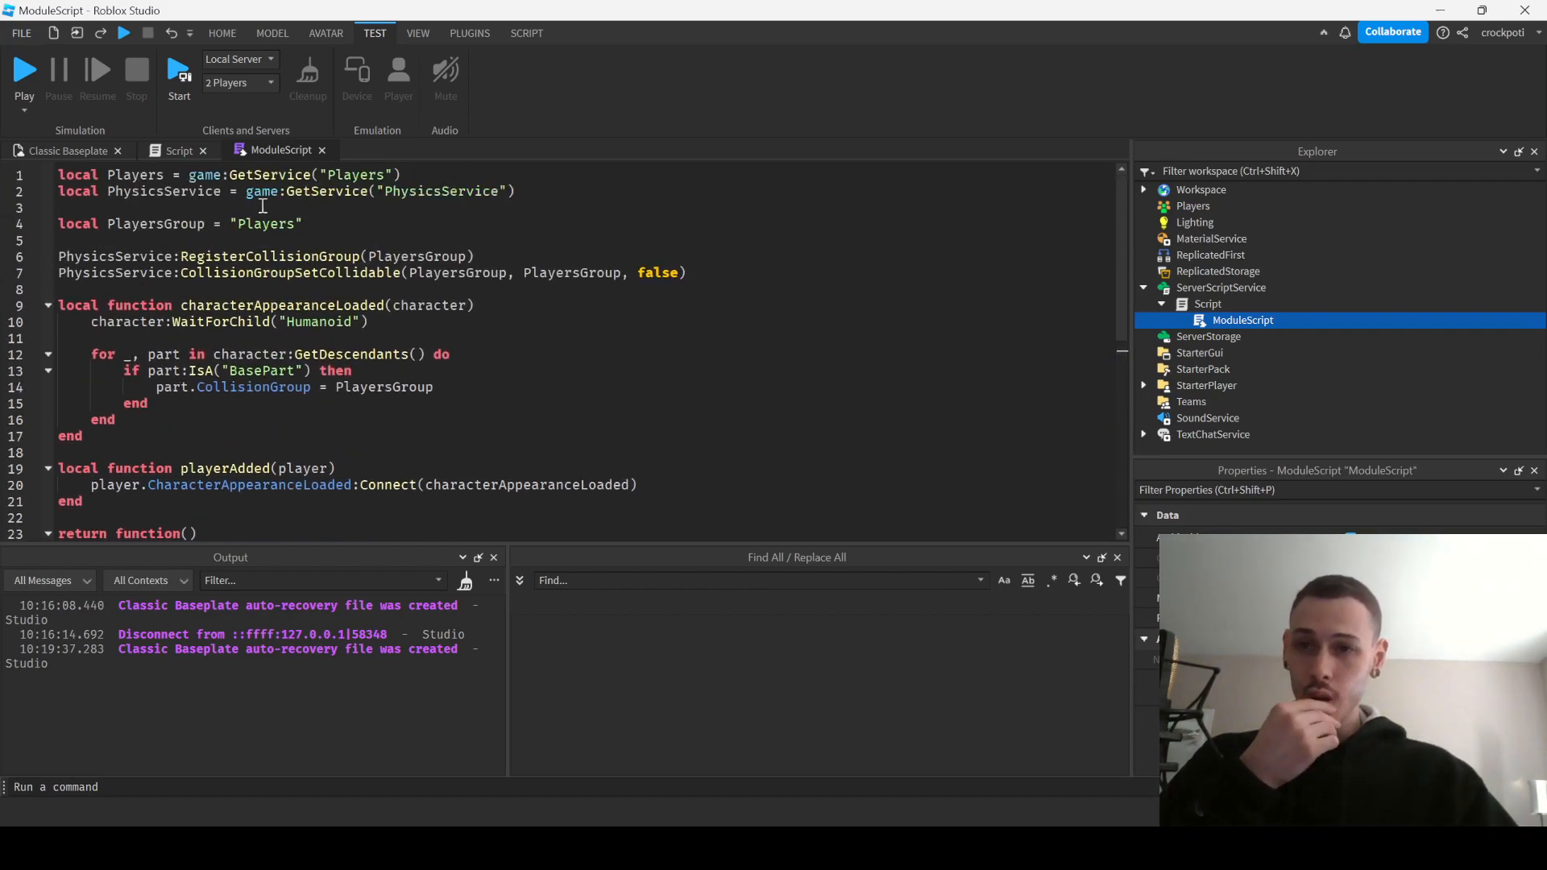
pyautogui.moveTo(684, 445)
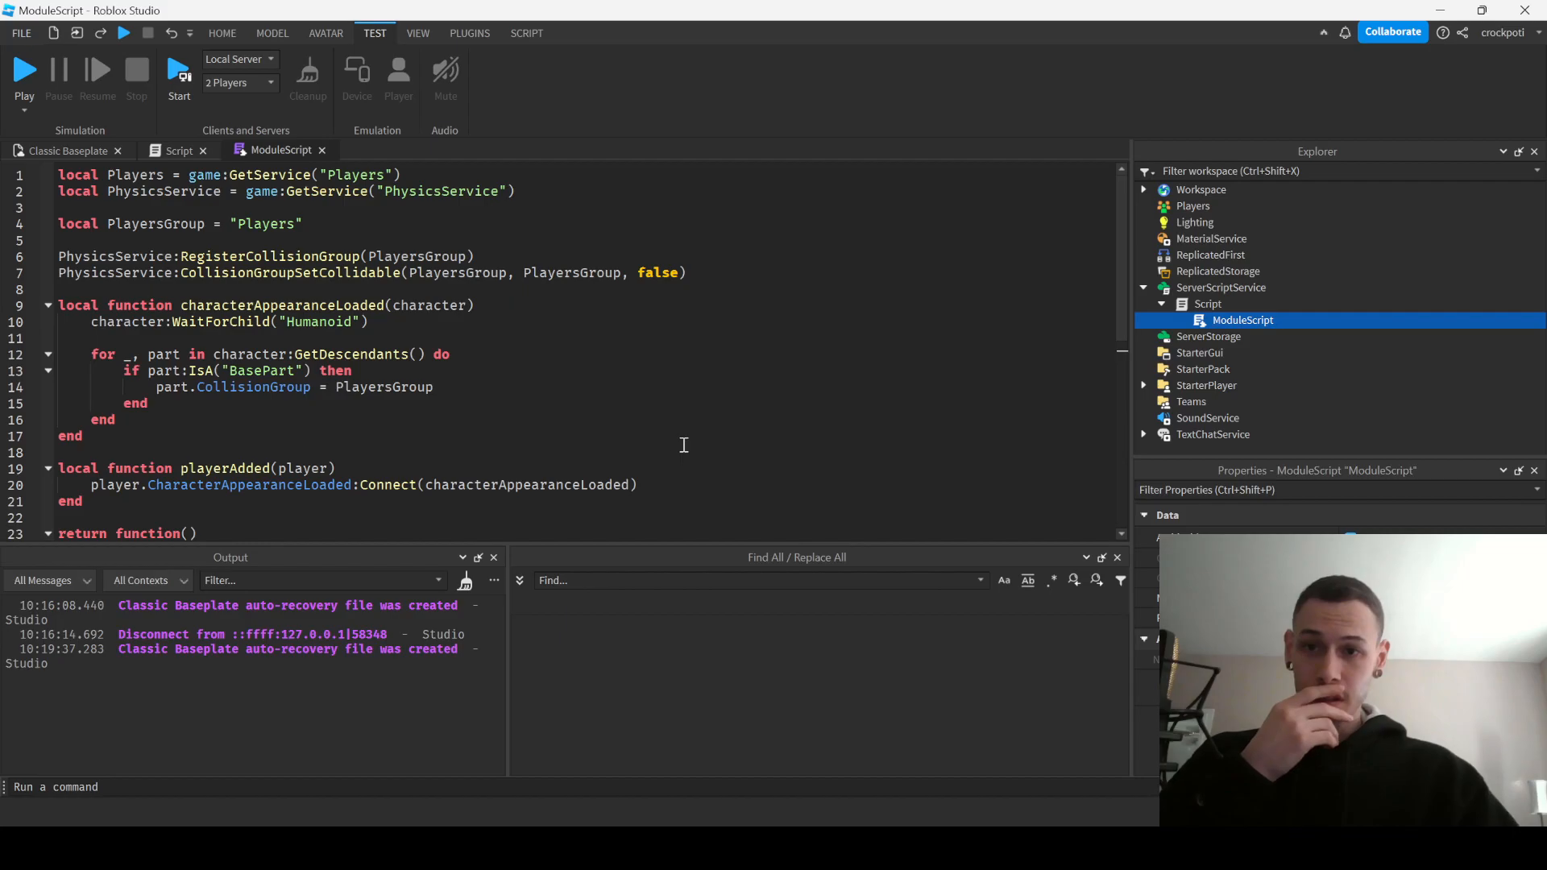